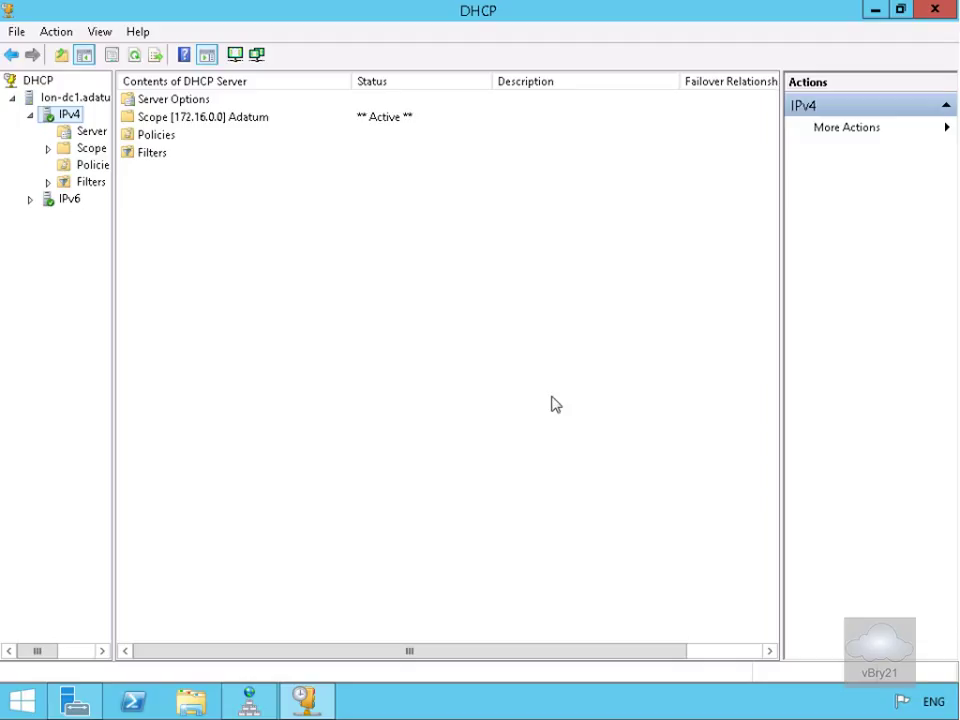
pyautogui.moveTo(551, 289)
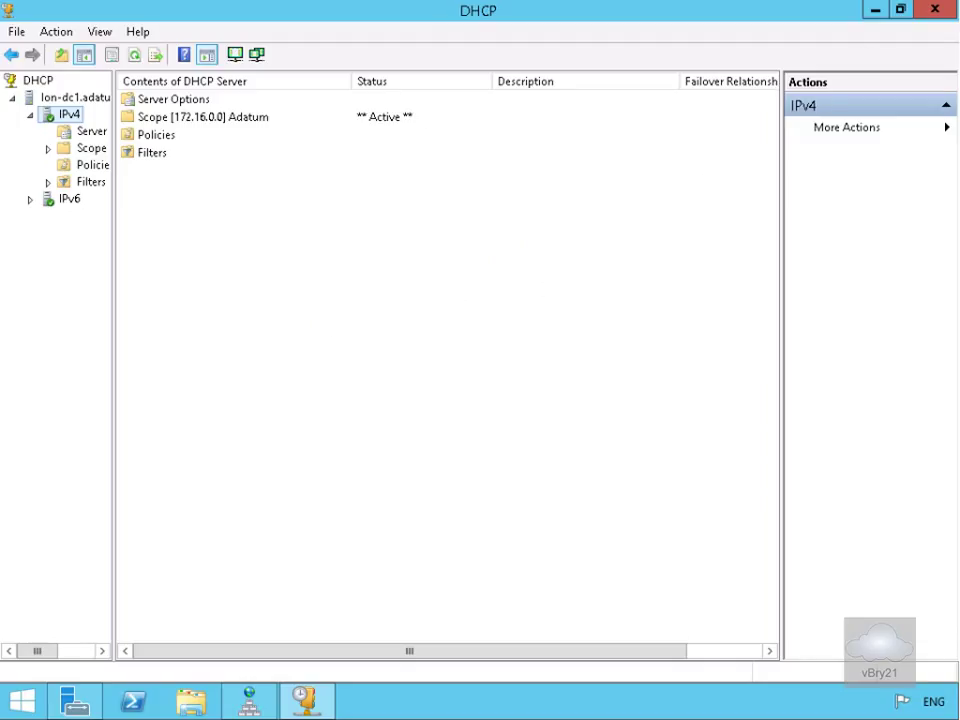
# Close the DHCP console and bring up Server Manager's Tools menu
pyautogui.click(73, 697)
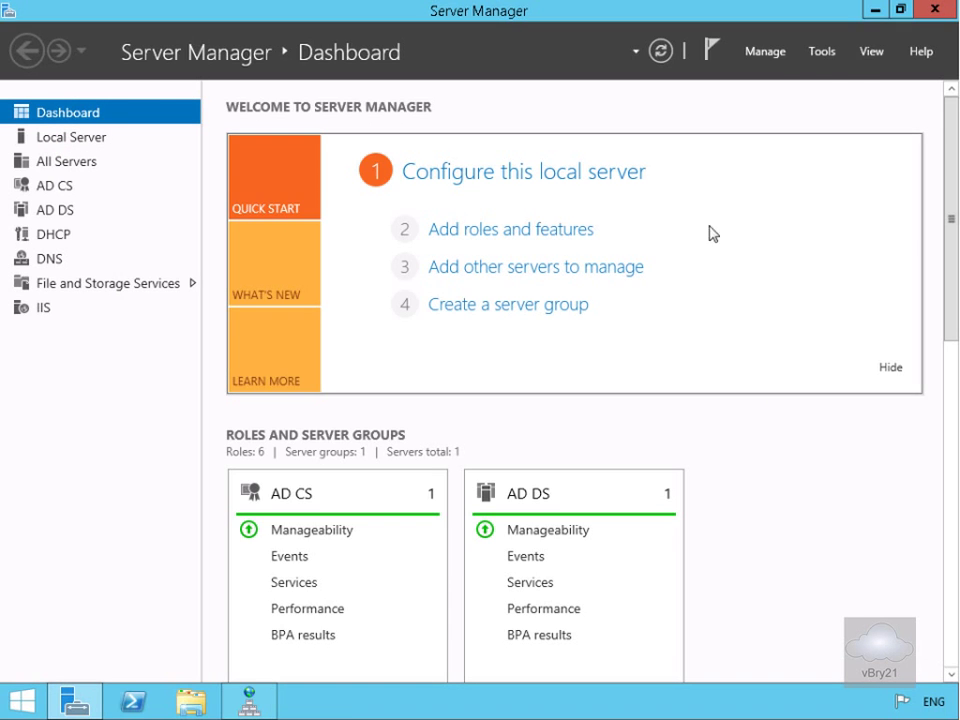
pyautogui.click(818, 50)
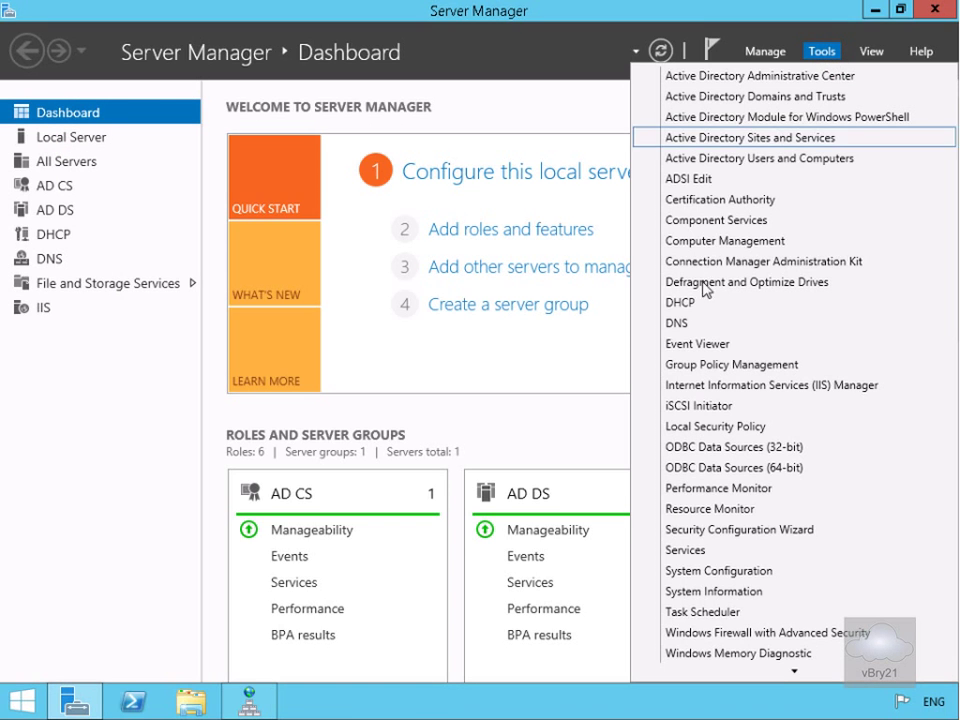
# Open DNS Manager maximized and bring up the Adatum.com zone's context menu
pyautogui.click(676, 322)
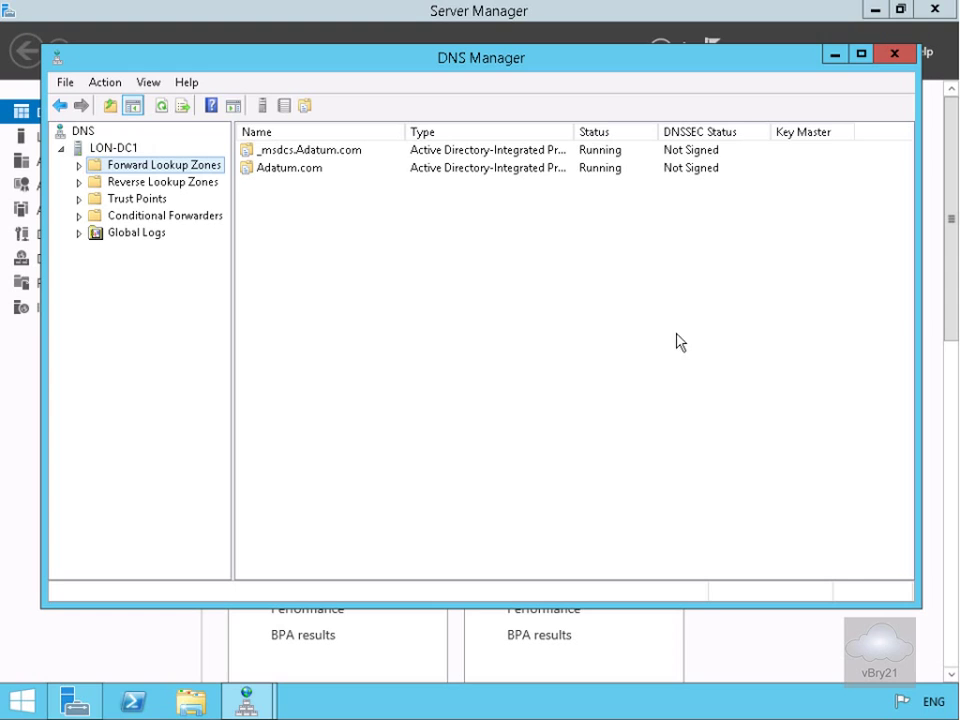
pyautogui.click(872, 51)
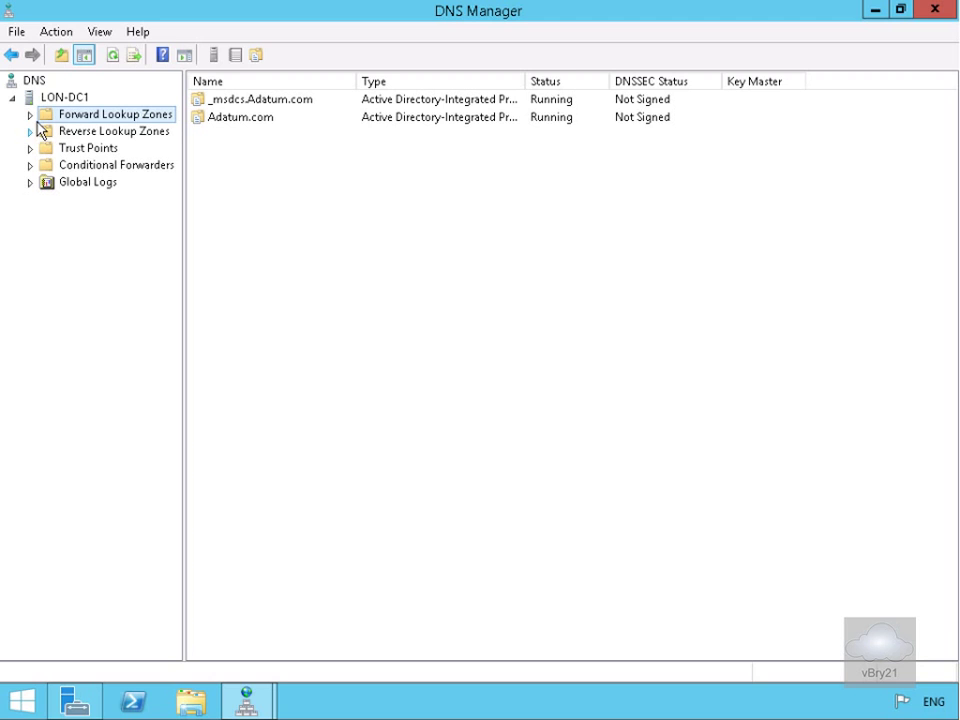
pyautogui.click(29, 115)
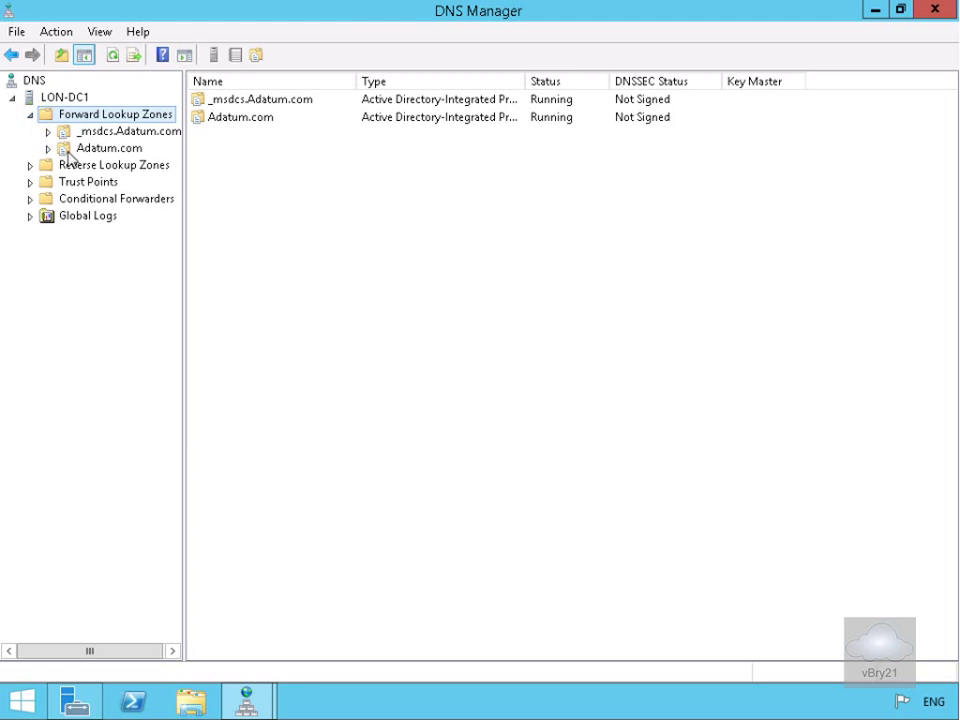
pyautogui.click(105, 147)
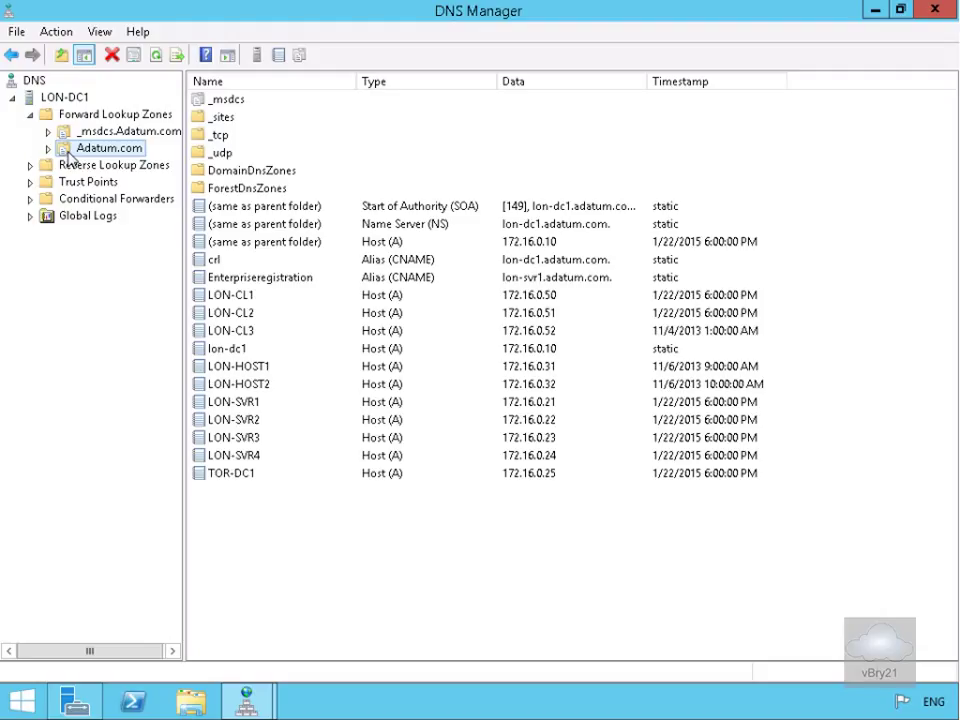
pyautogui.rightClick(108, 147)
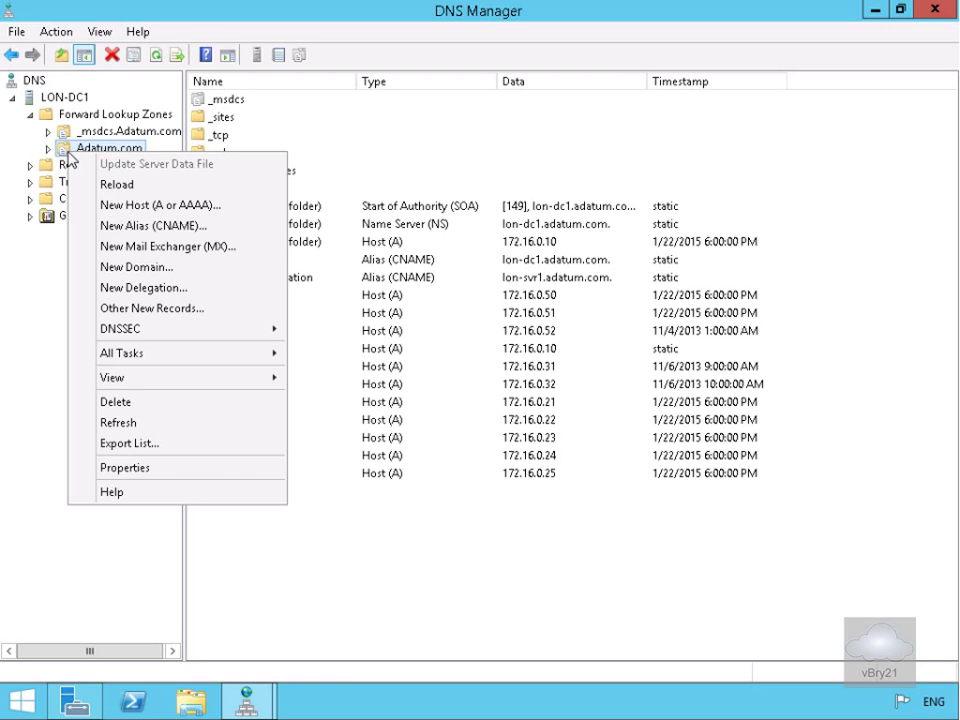
pyautogui.moveTo(119, 328)
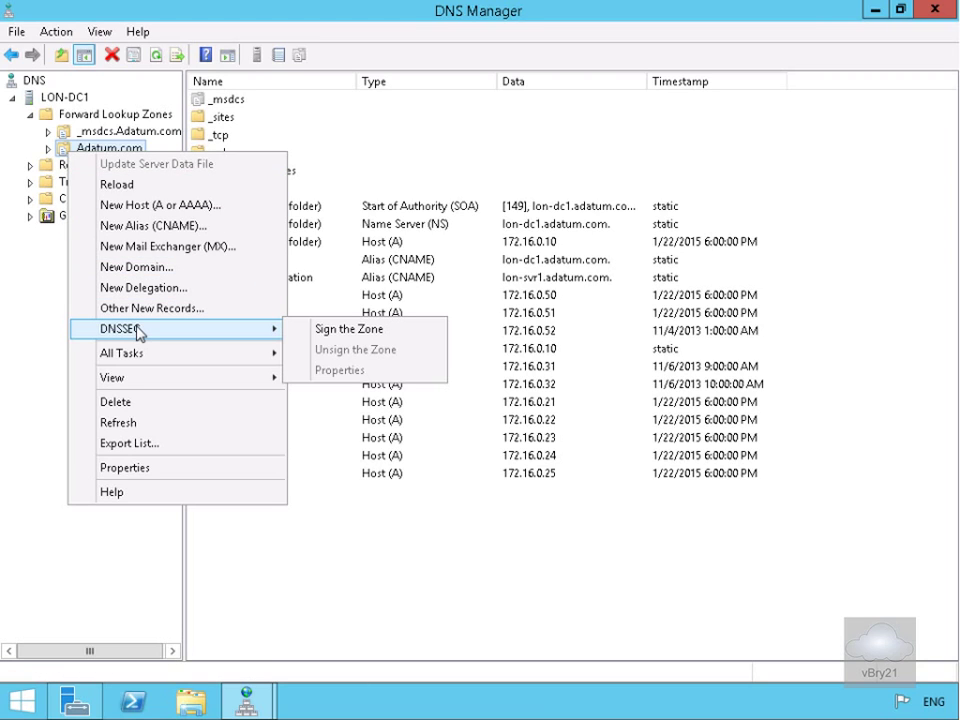
pyautogui.moveTo(166, 340)
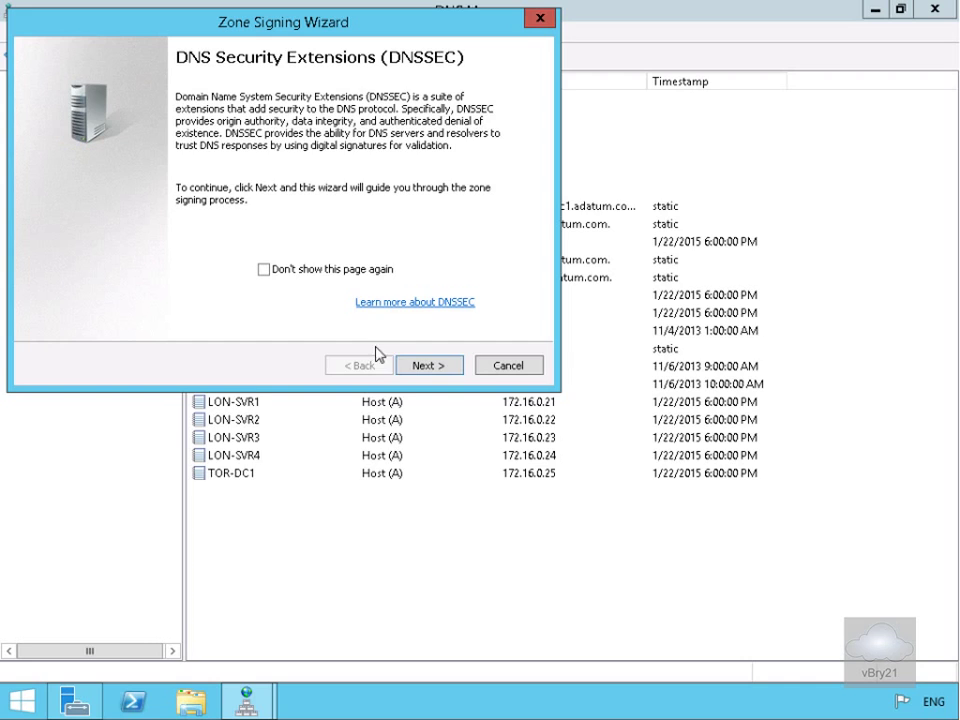
# Advance the Zone Signing Wizard with customized parameters and LON-DC1 as Key Master
pyautogui.click(428, 365)
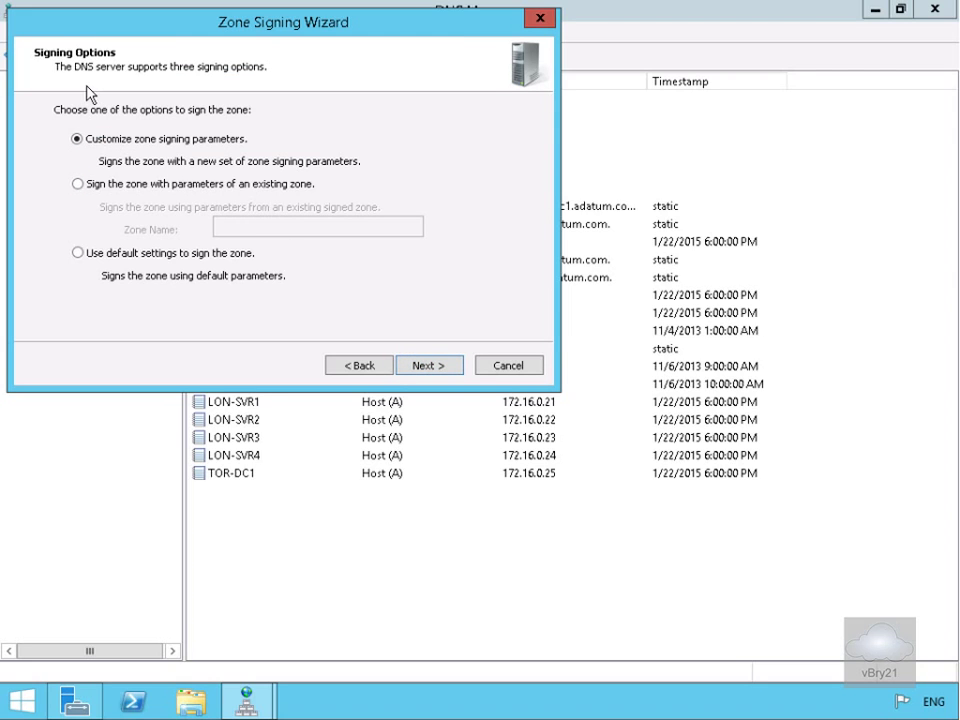
pyautogui.moveTo(116, 208)
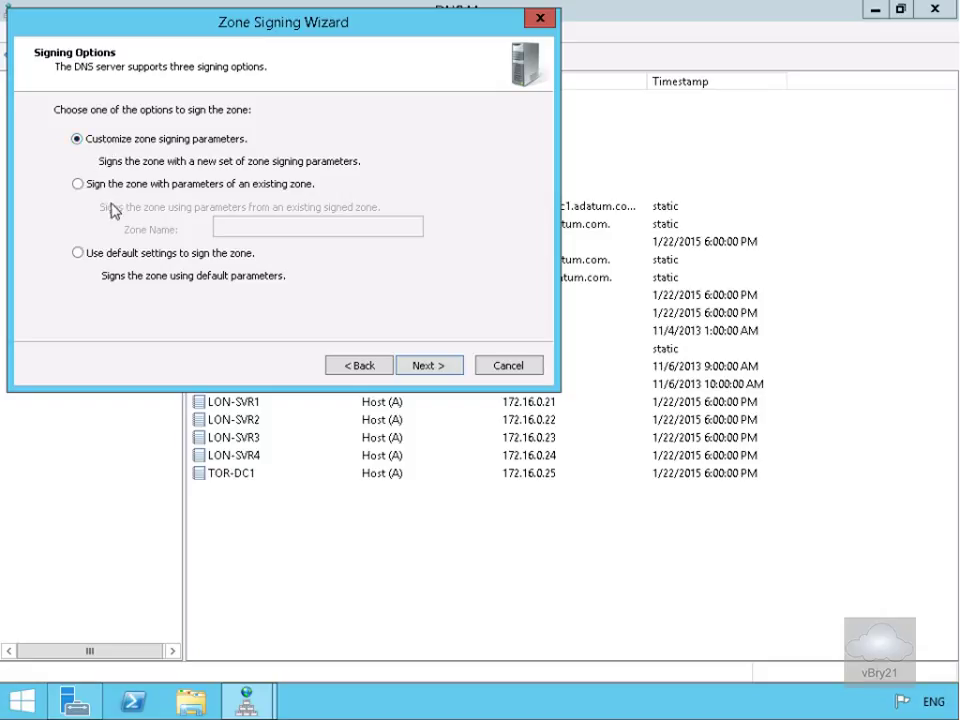
pyautogui.moveTo(257, 247)
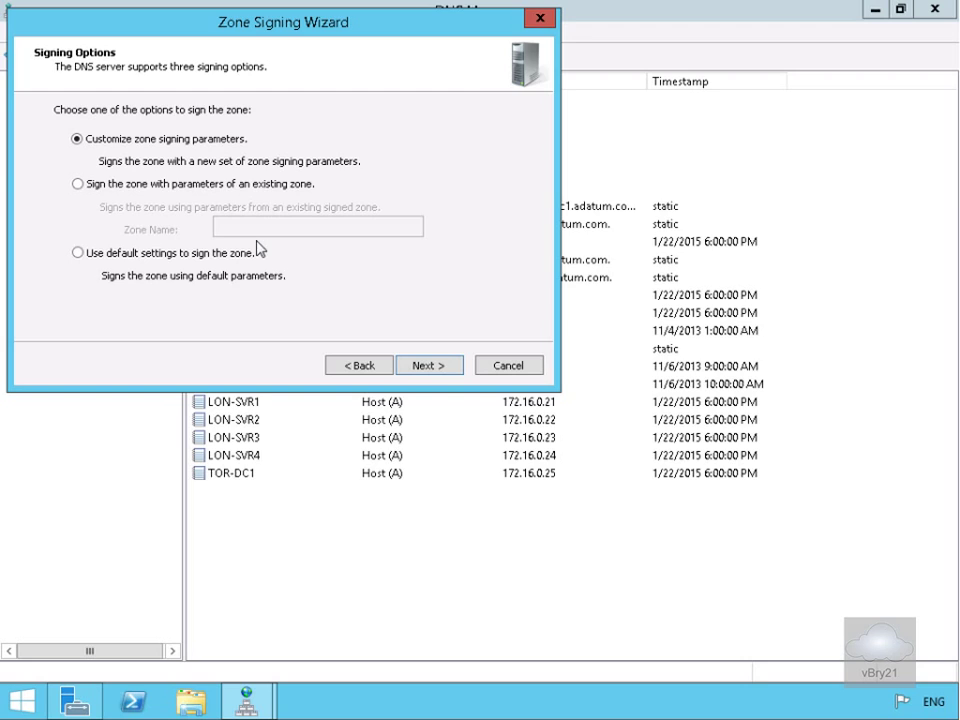
pyautogui.moveTo(206, 189)
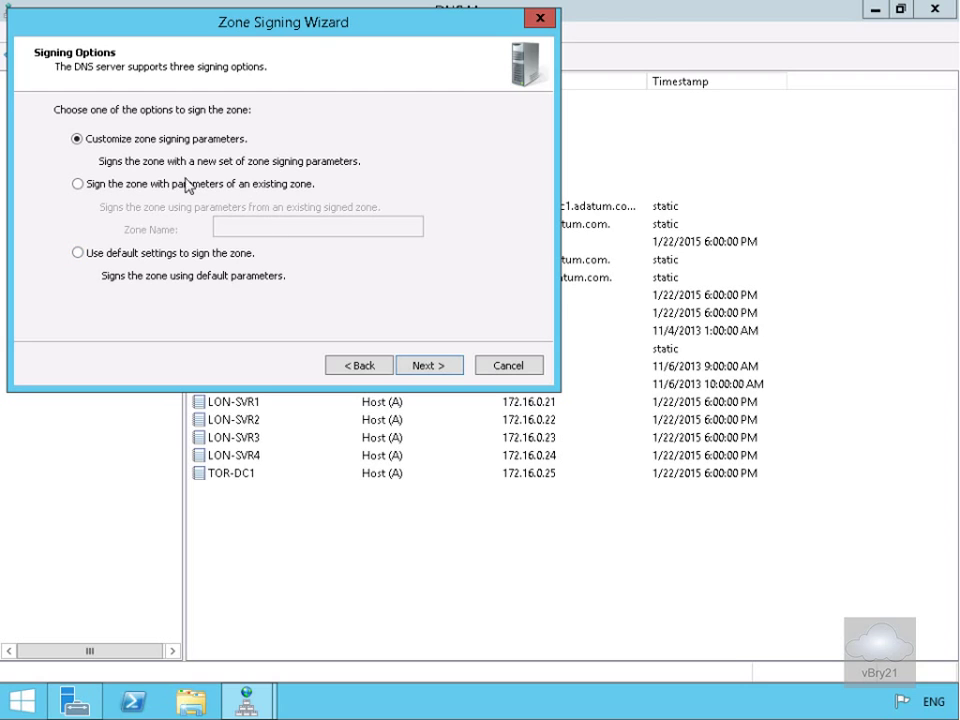
pyautogui.moveTo(195, 206)
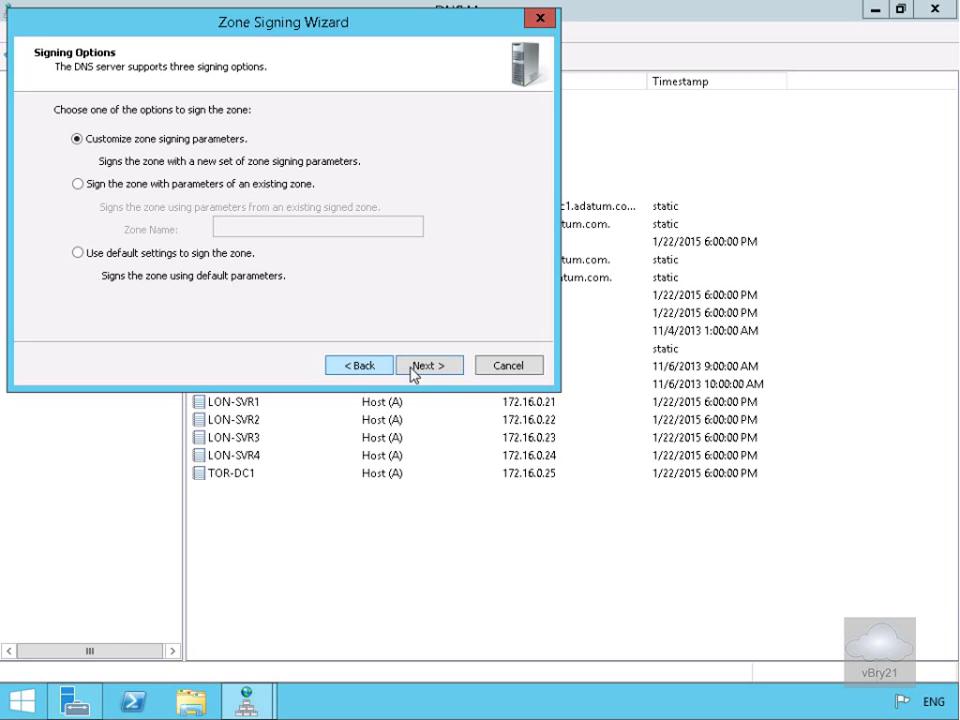
pyautogui.click(429, 365)
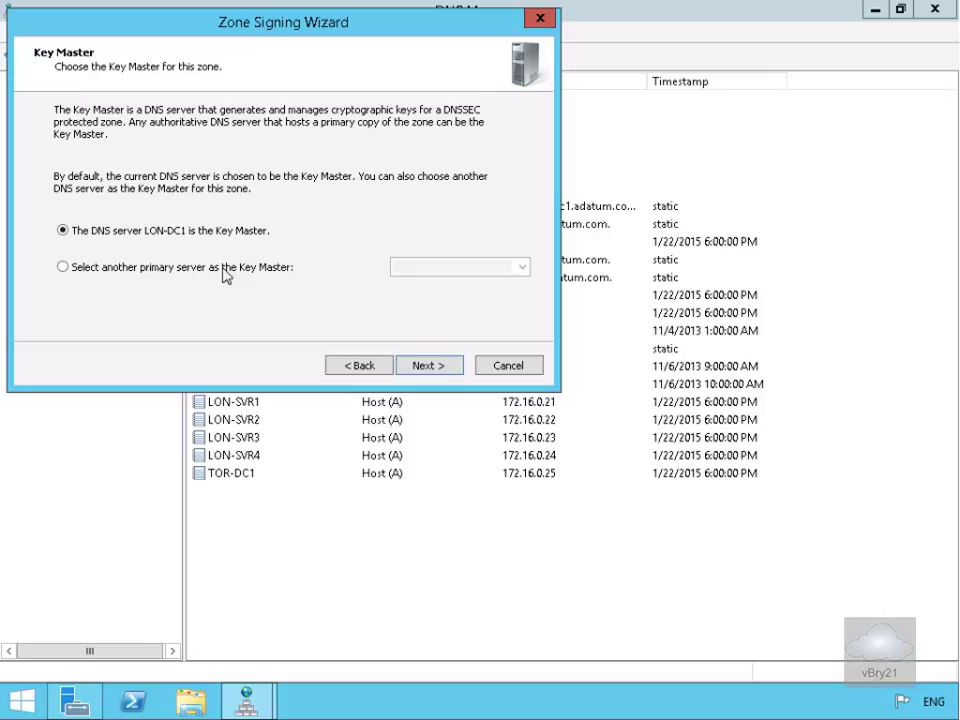
pyautogui.moveTo(67, 105)
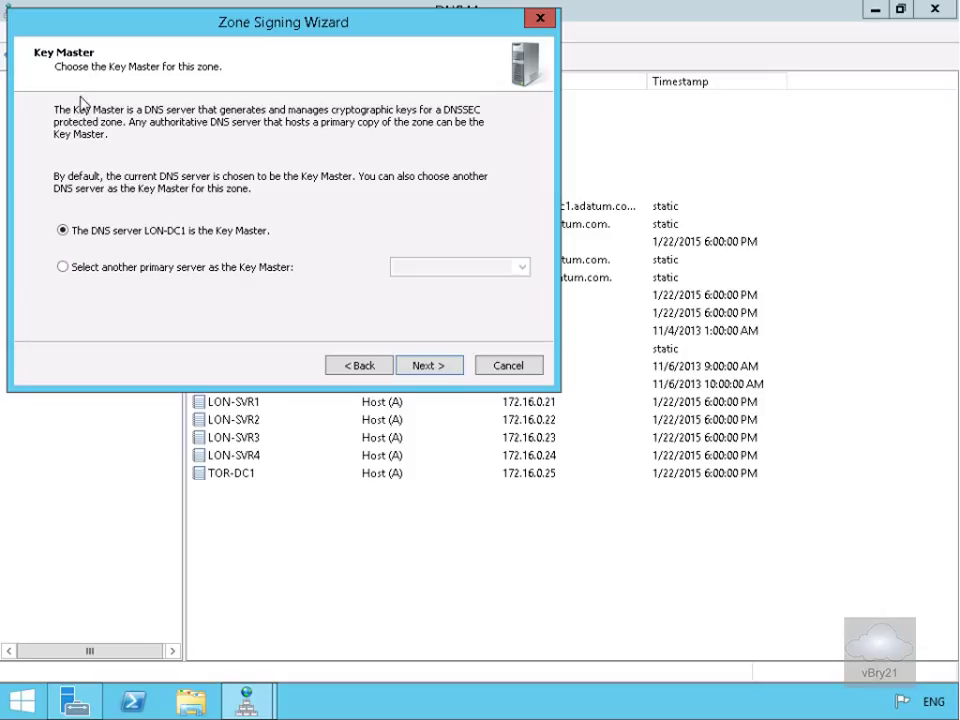
pyautogui.moveTo(128, 215)
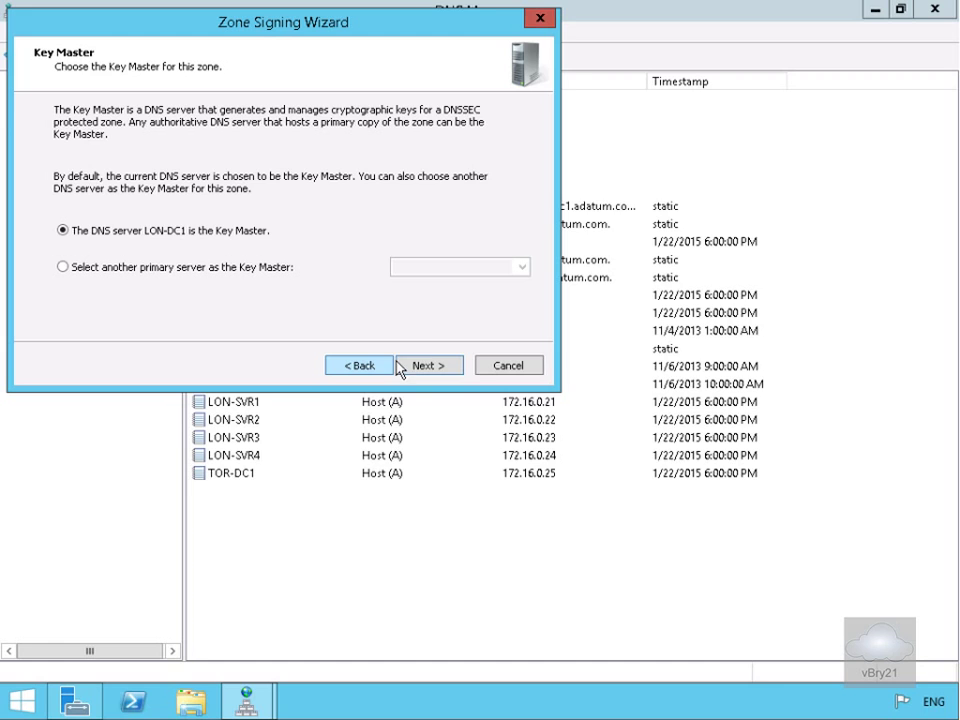
pyautogui.click(429, 365)
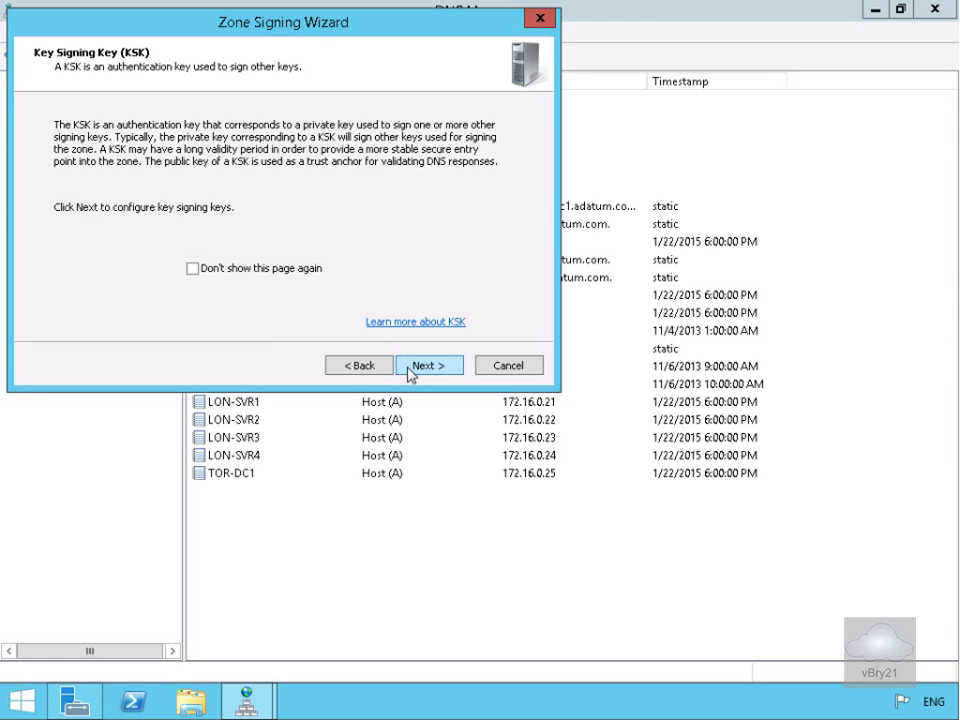
# Add a key signing key with default RSA/SHA-256, 2048-bit, rollover-enabled settings
pyautogui.click(429, 365)
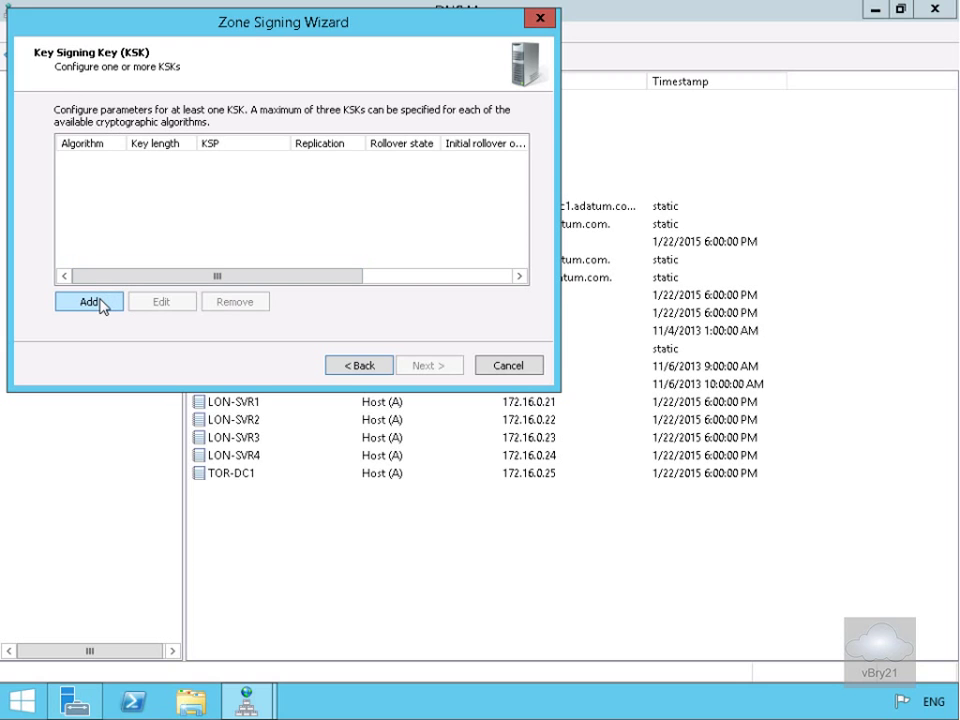
pyautogui.click(91, 301)
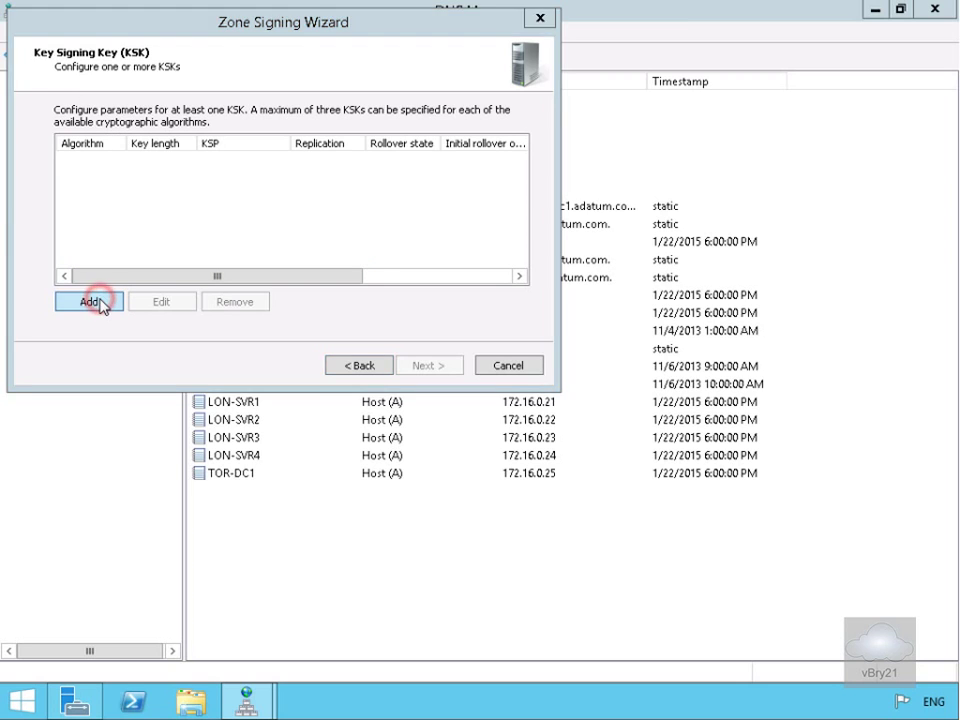
pyautogui.click(88, 301)
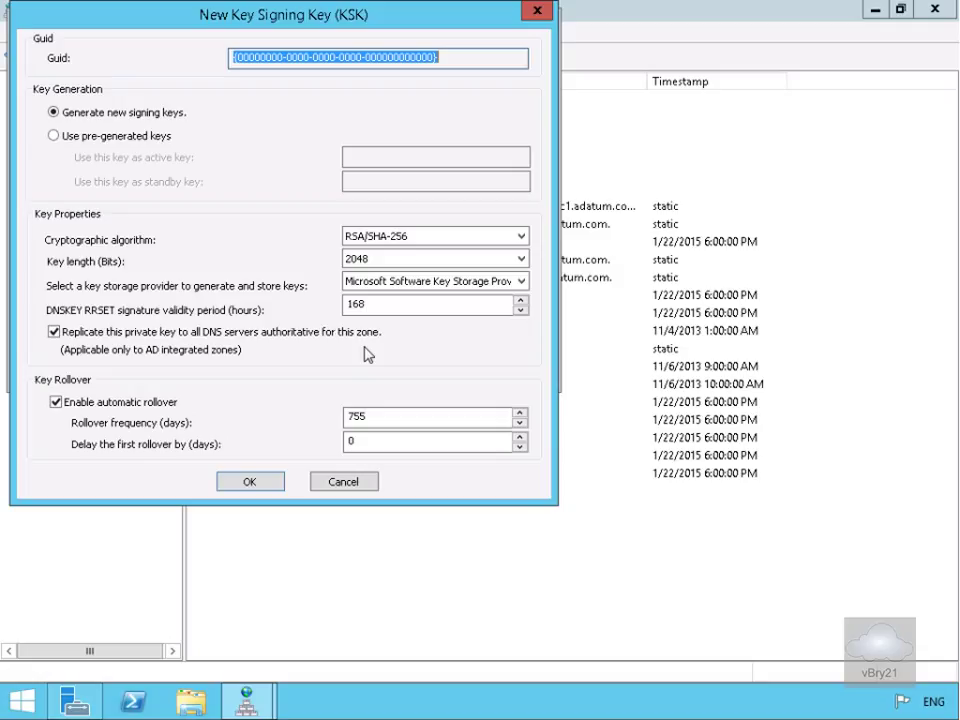
pyautogui.moveTo(145, 440)
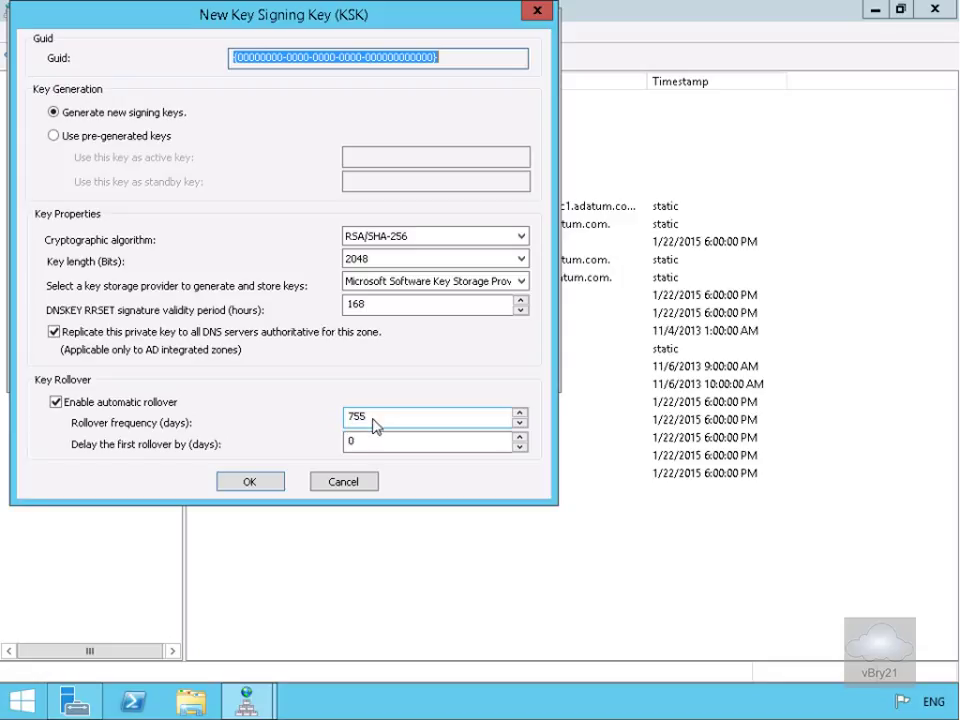
pyautogui.moveTo(333, 427)
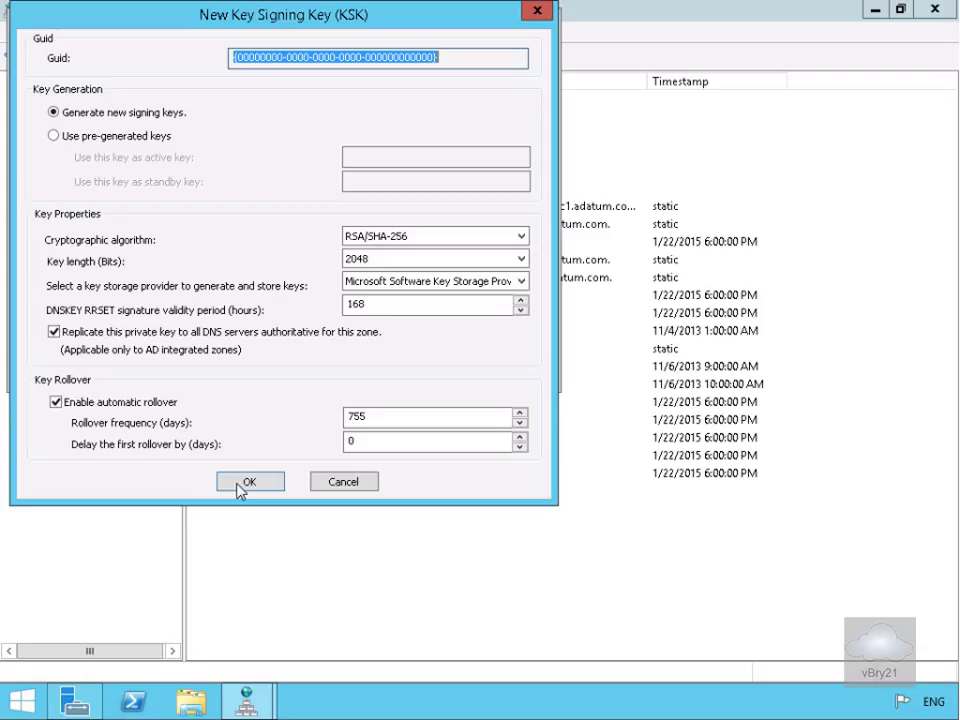
pyautogui.click(250, 481)
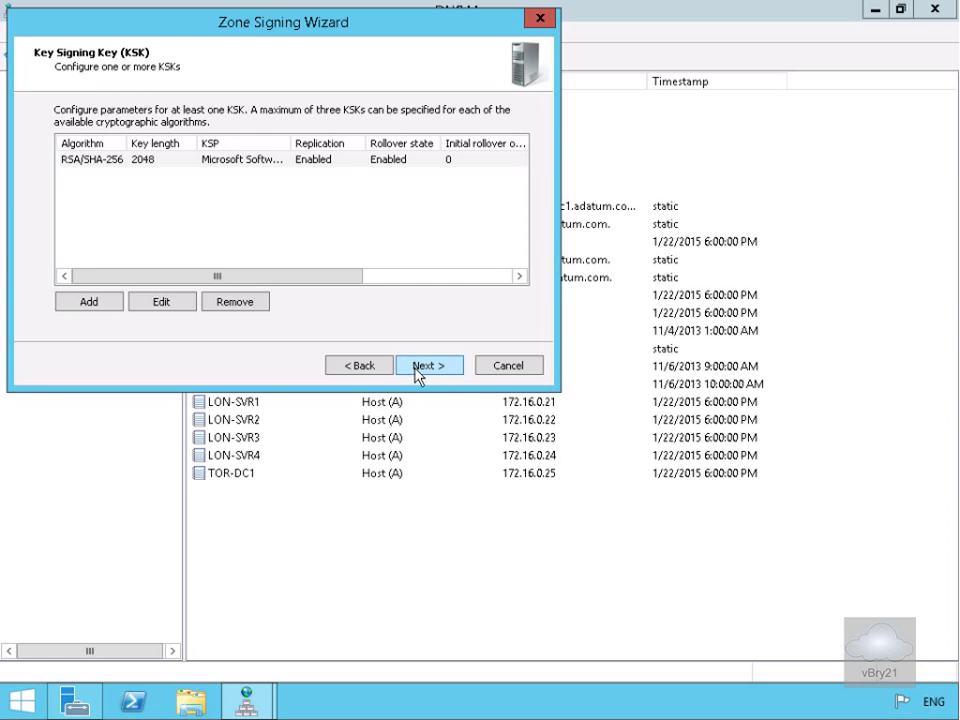
# Add a zone signing key with default RSA/SHA-256, 1024-bit, 90-day rollover settings
pyautogui.click(428, 365)
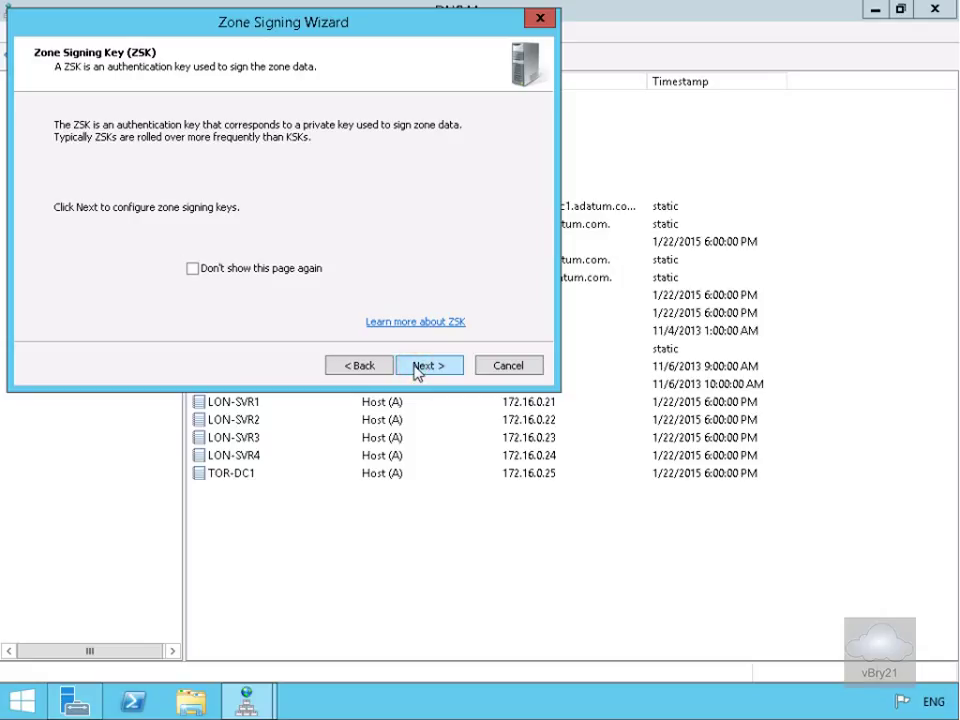
pyautogui.click(429, 364)
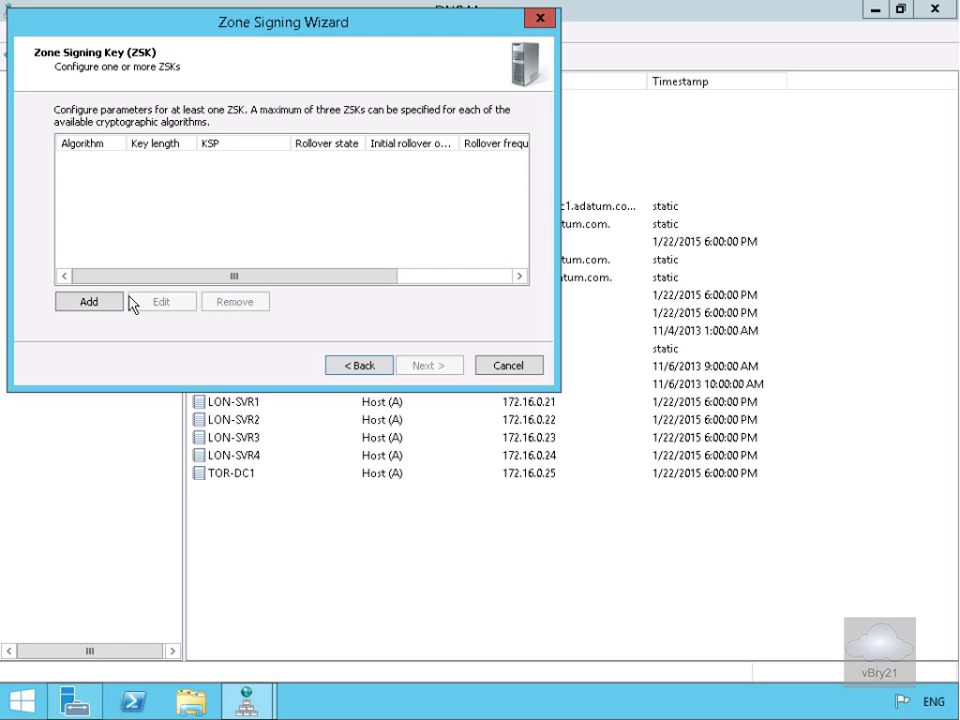
pyautogui.click(88, 301)
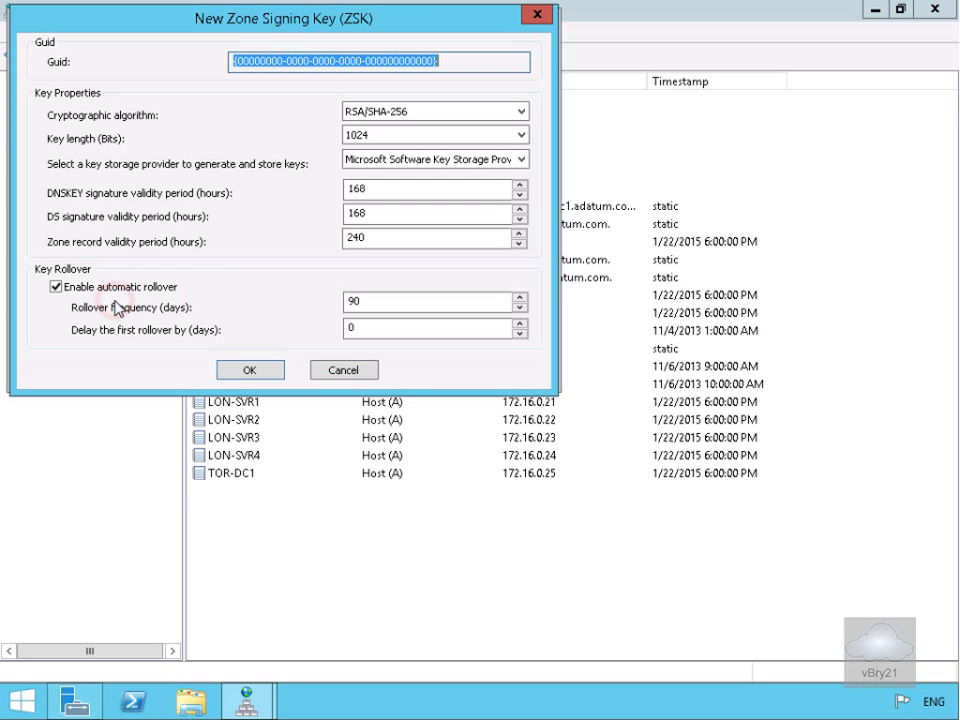
pyautogui.moveTo(283, 252)
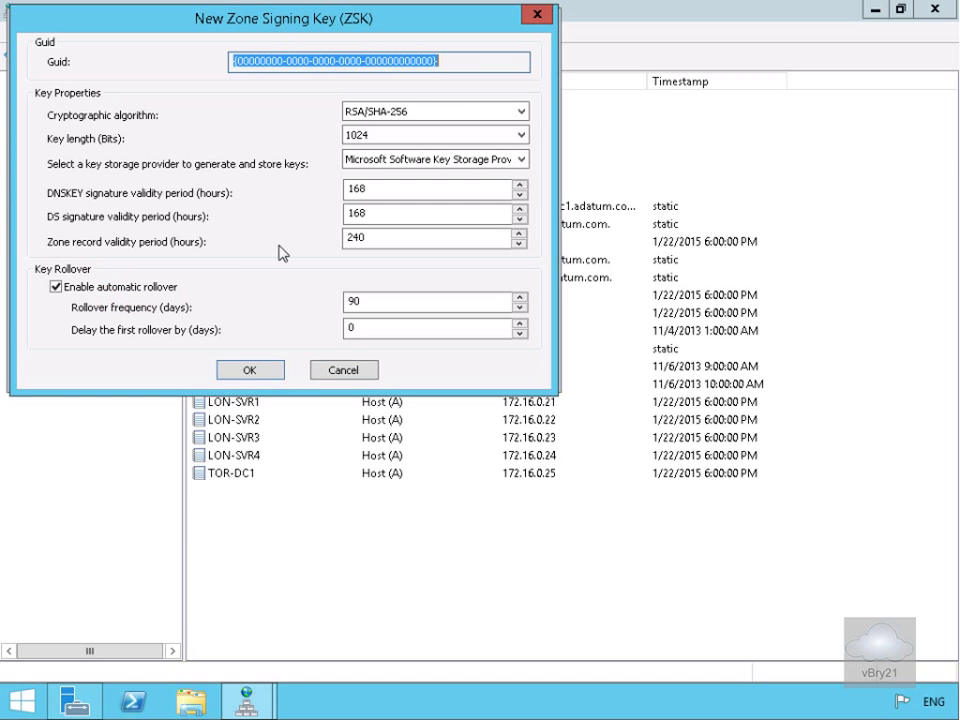
pyautogui.moveTo(259, 194)
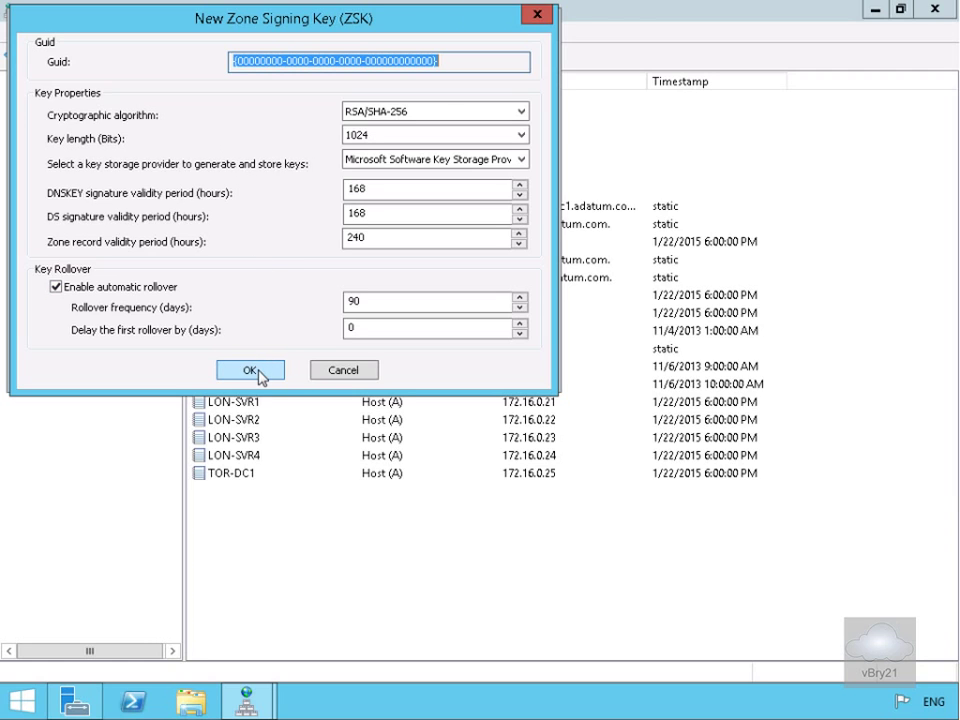
pyautogui.click(250, 370)
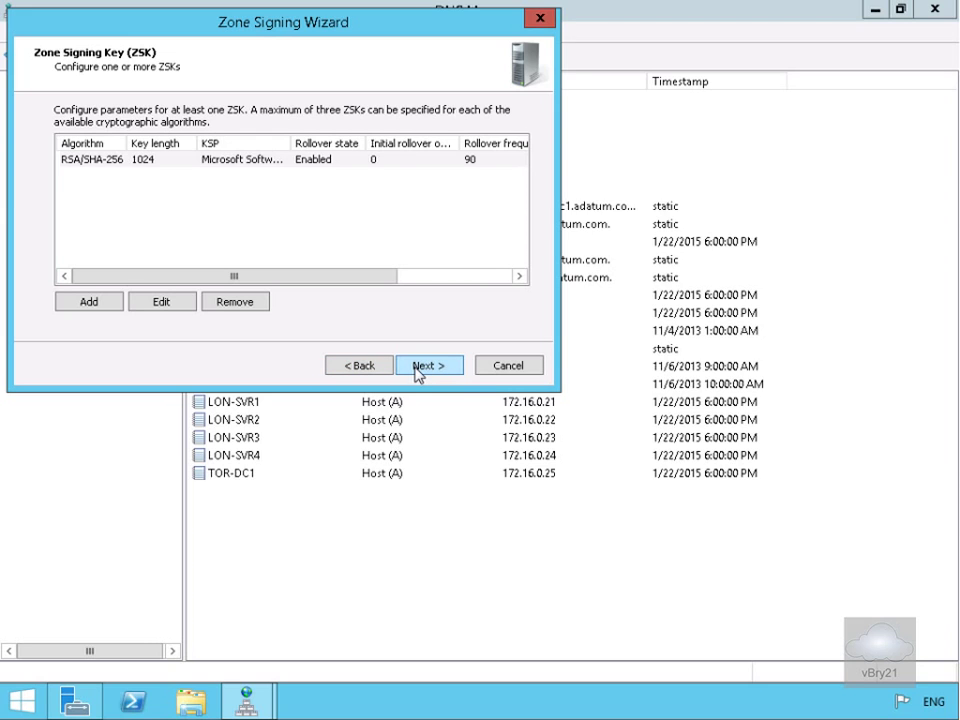
# Keep NSEC3 with 50 iterations and an 8-length random salt
pyautogui.click(429, 365)
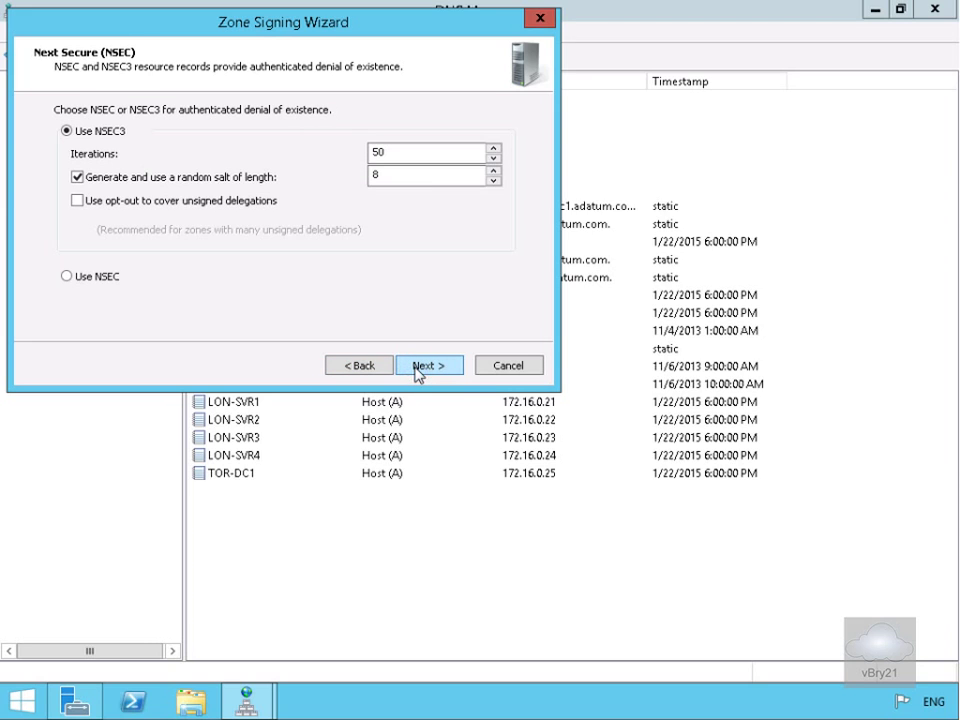
pyautogui.moveTo(197, 155)
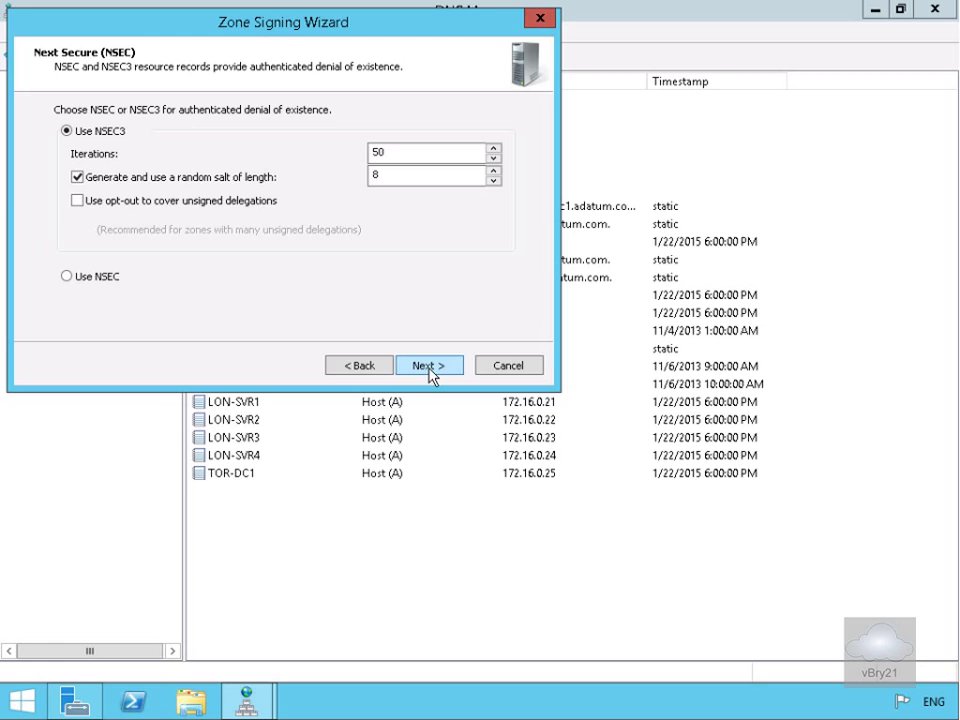
pyautogui.click(429, 365)
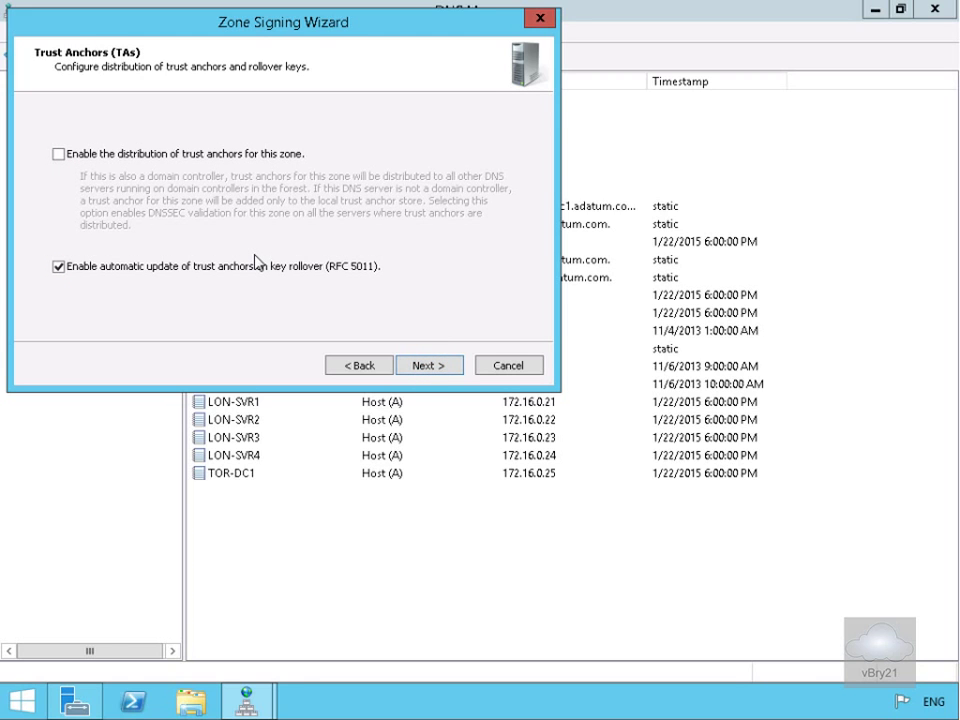
pyautogui.moveTo(148, 168)
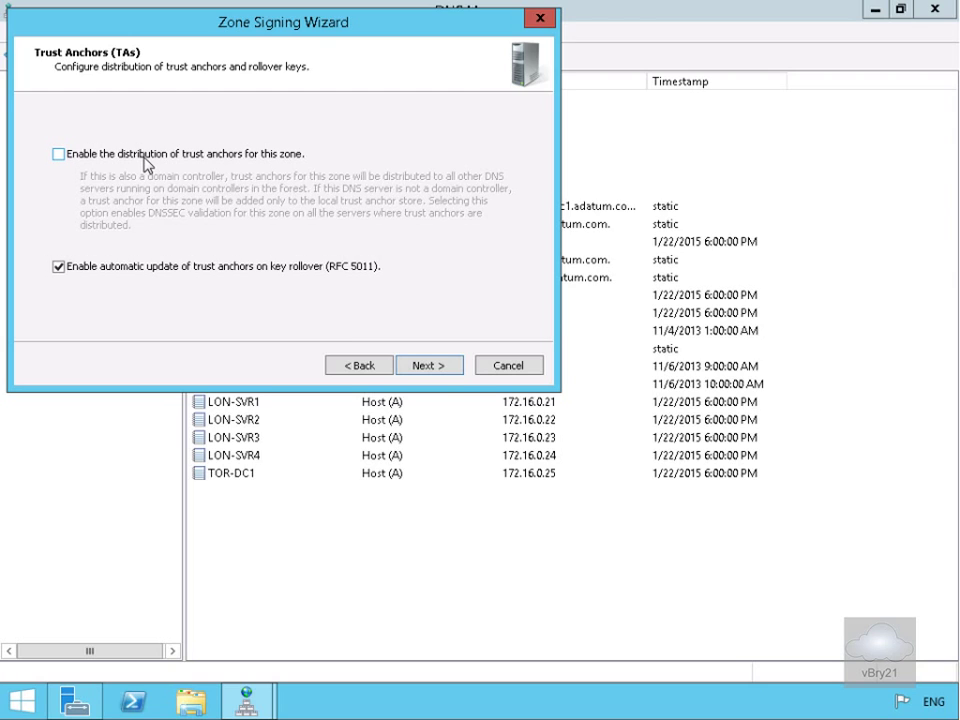
# Turn on trust anchor distribution with RFC 5011 automatic updates for Adatum.com
pyautogui.click(55, 152)
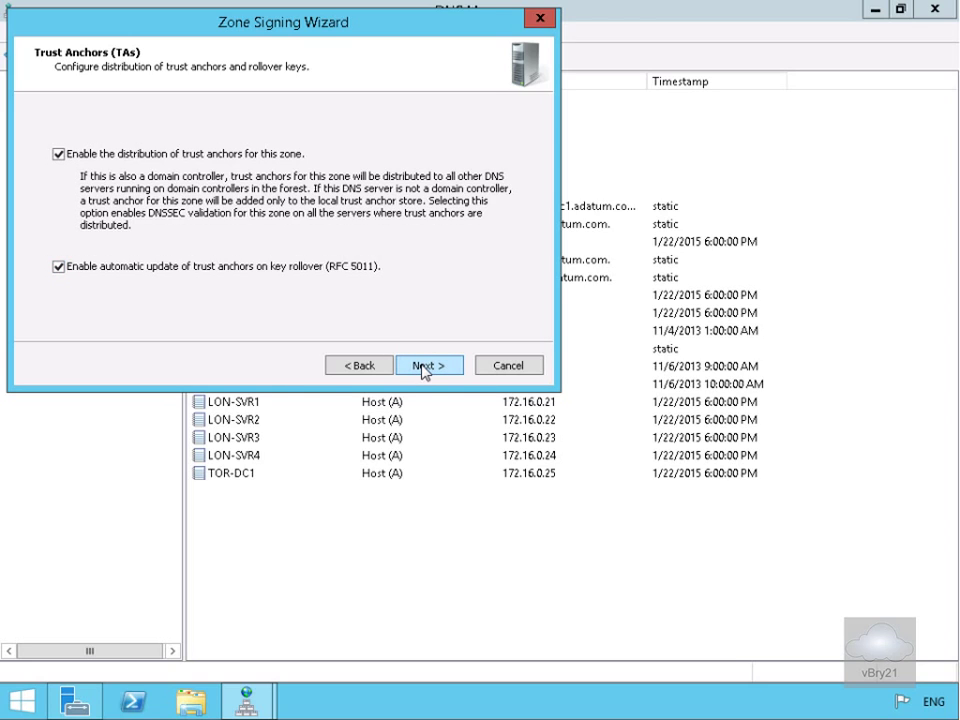
pyautogui.click(429, 364)
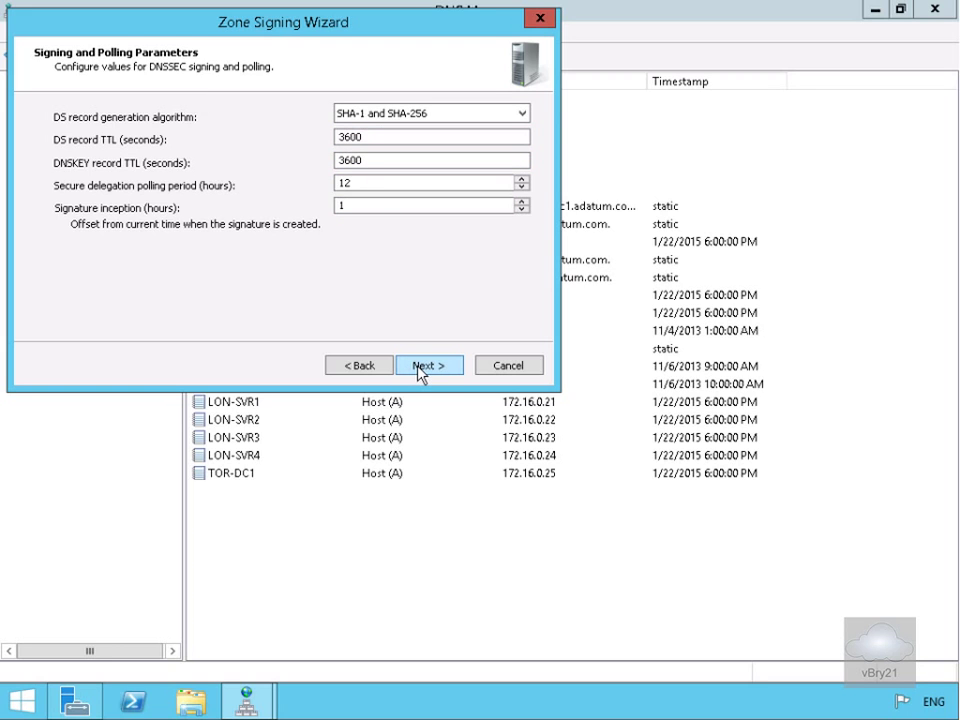
# Review the signing summary, sign Adatum.com, and finish the wizard
pyautogui.click(429, 365)
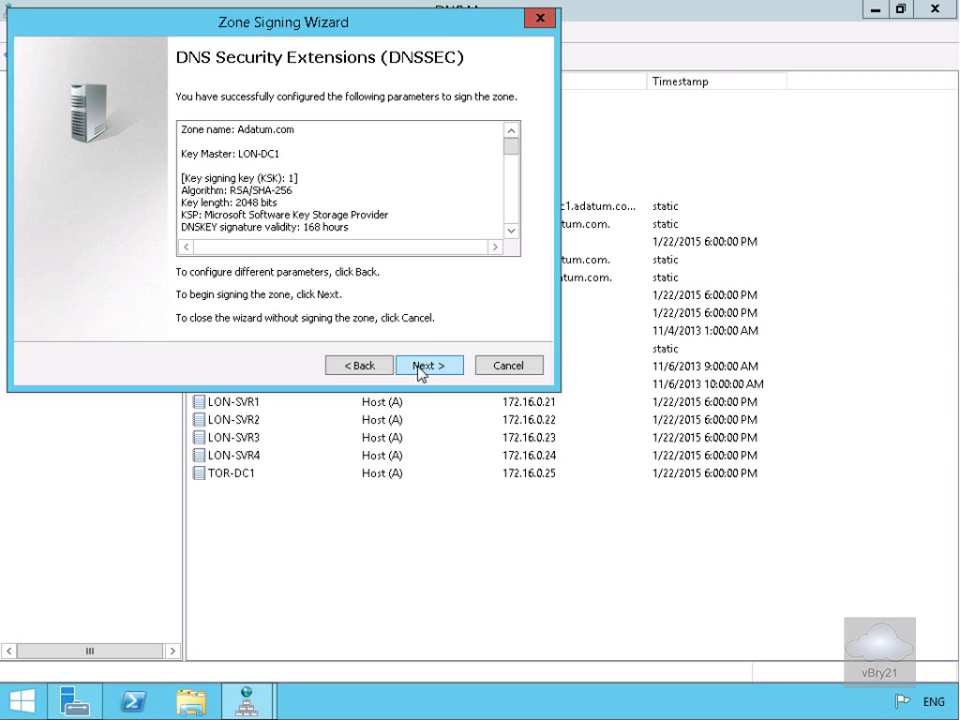
pyautogui.click(506, 247)
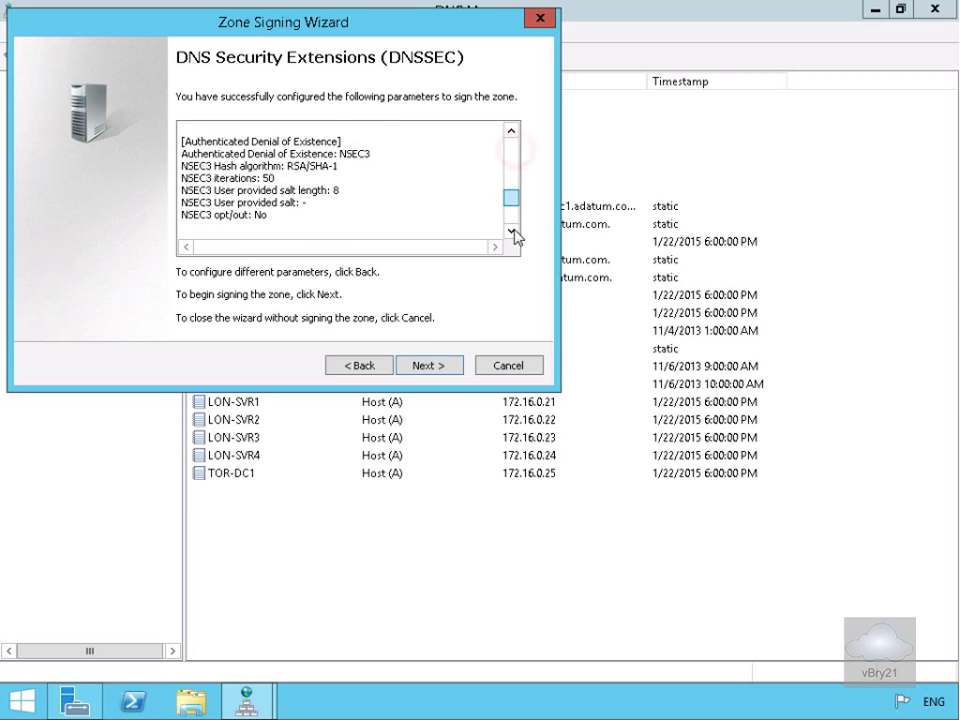
pyautogui.click(429, 365)
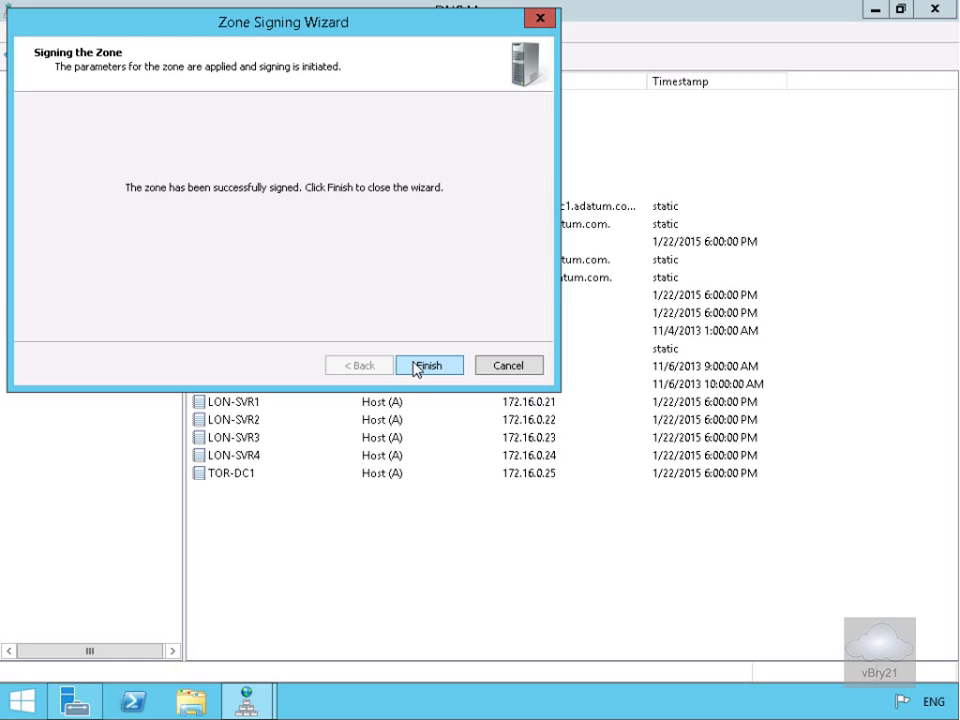
pyautogui.click(429, 365)
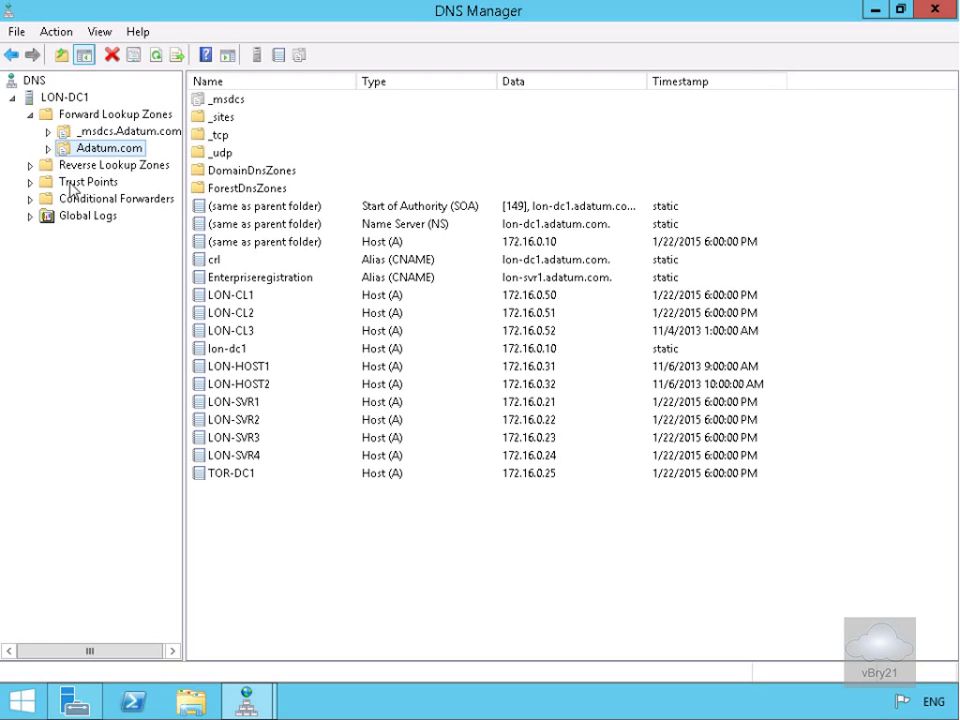
# Confirm the active Adatum trust point under com, then launch Group Policy Management
pyautogui.click(88, 182)
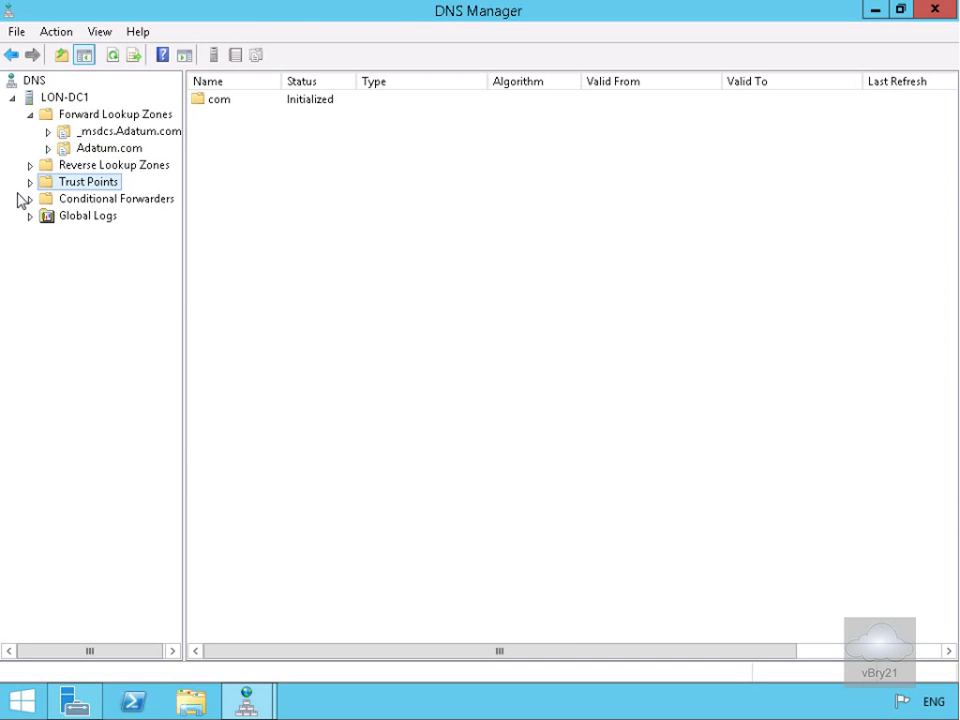
pyautogui.click(30, 181)
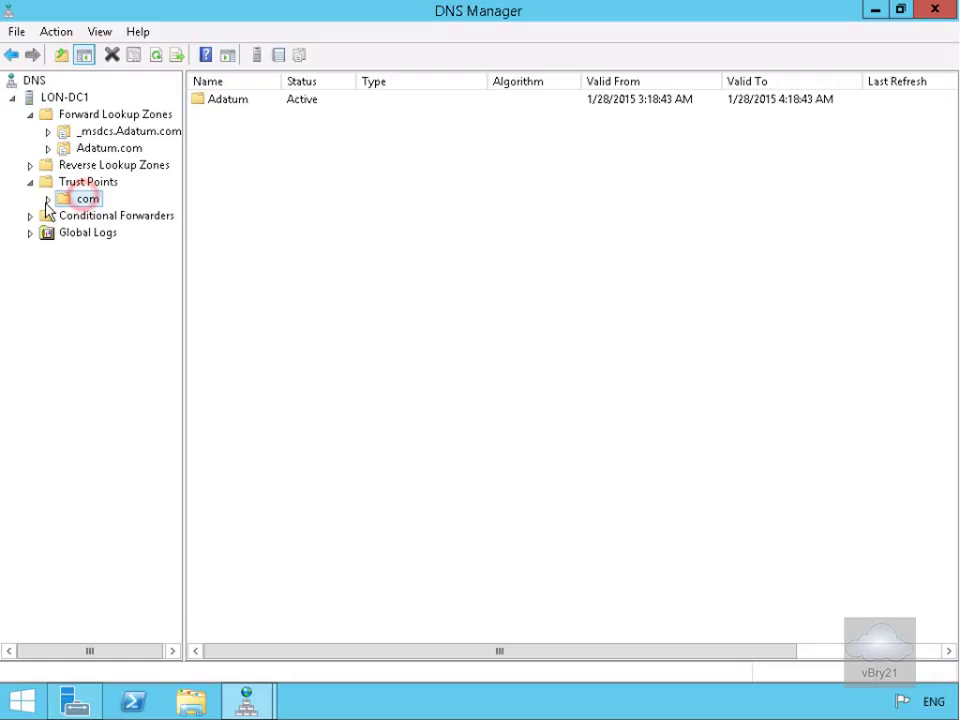
pyautogui.click(48, 198)
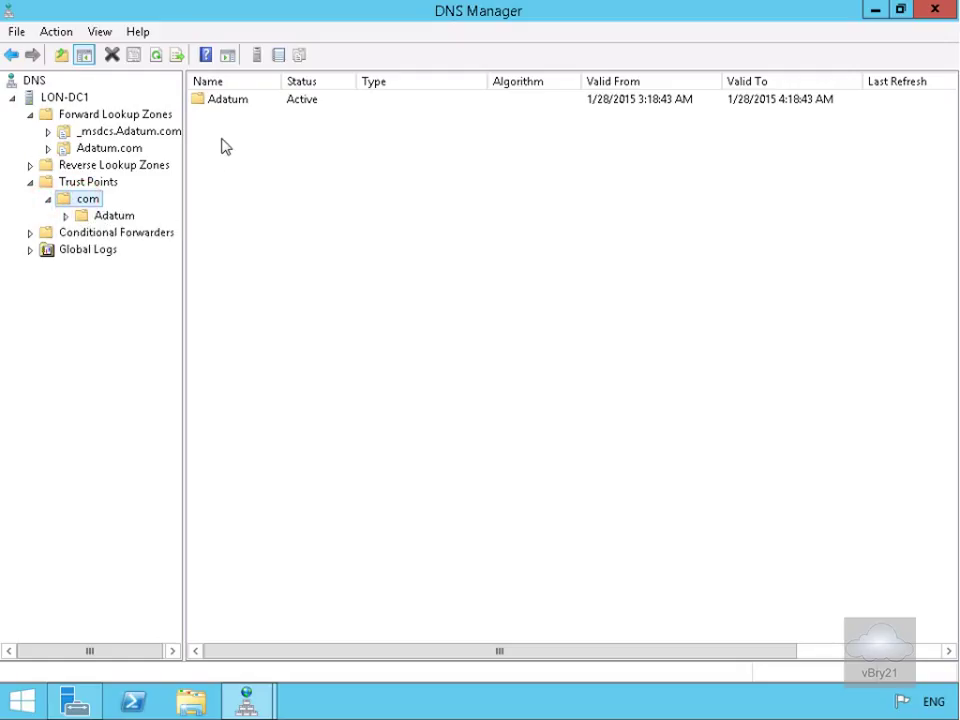
pyautogui.moveTo(171, 493)
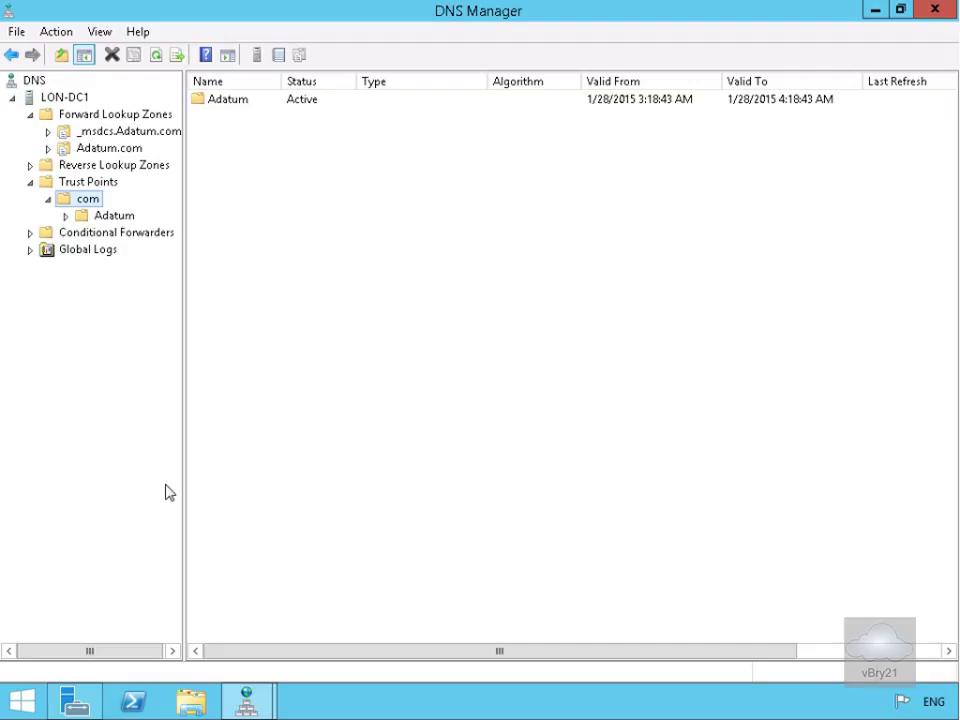
pyautogui.moveTo(248, 138)
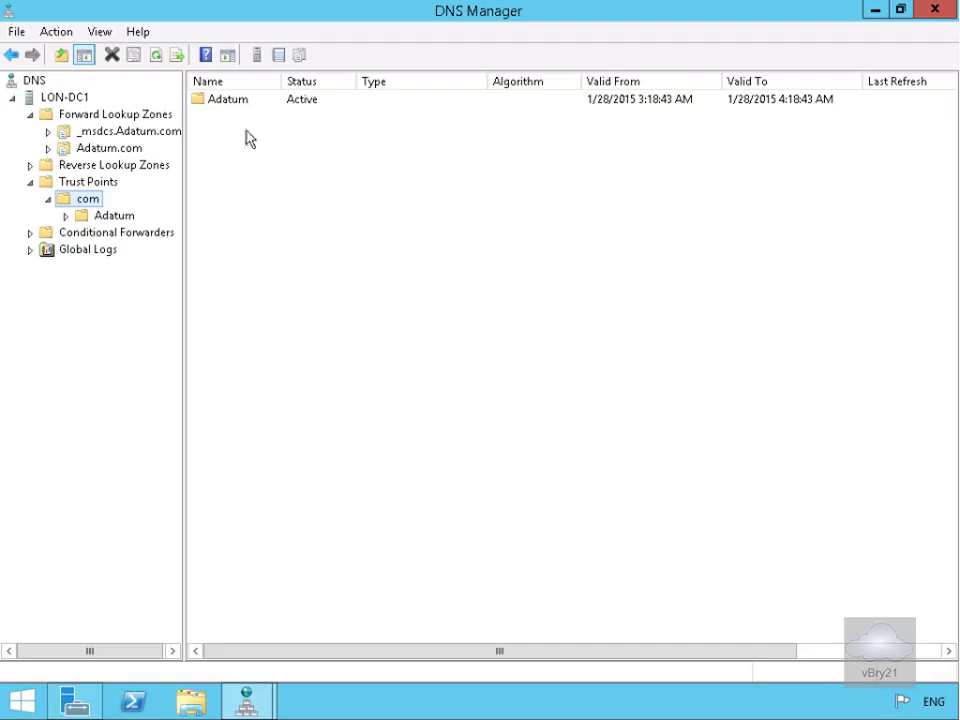
pyautogui.moveTo(935, 14)
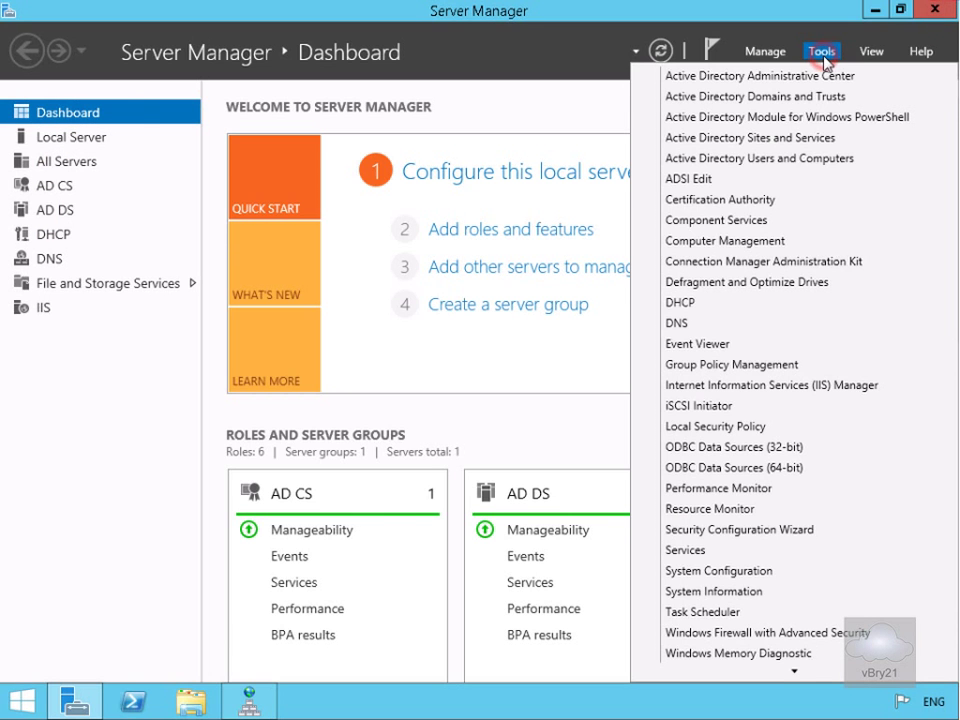
pyautogui.moveTo(777, 365)
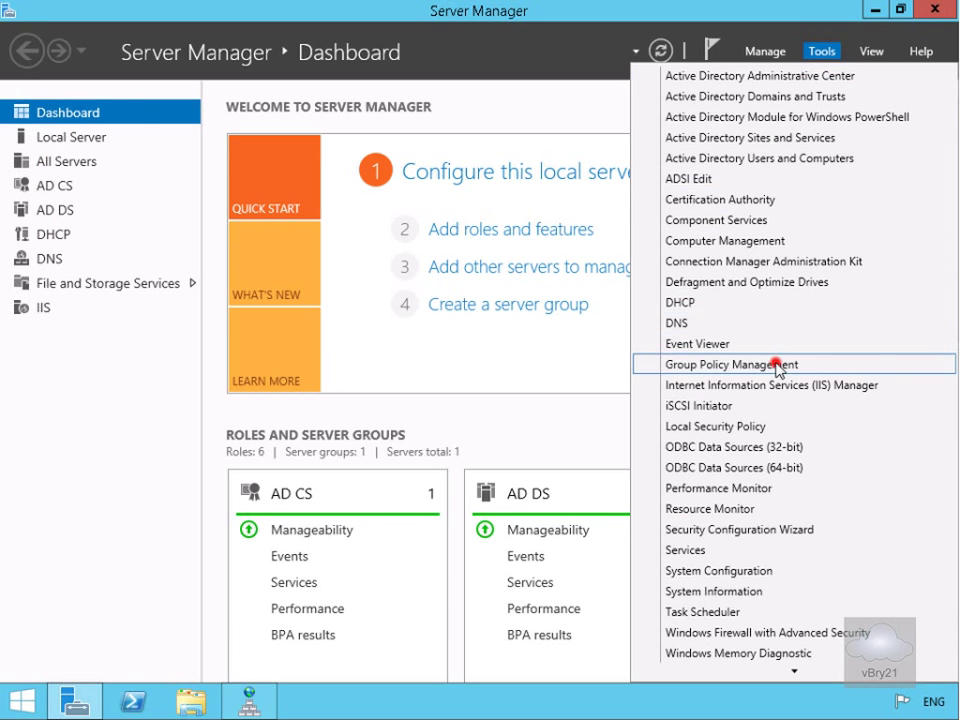
pyautogui.click(733, 364)
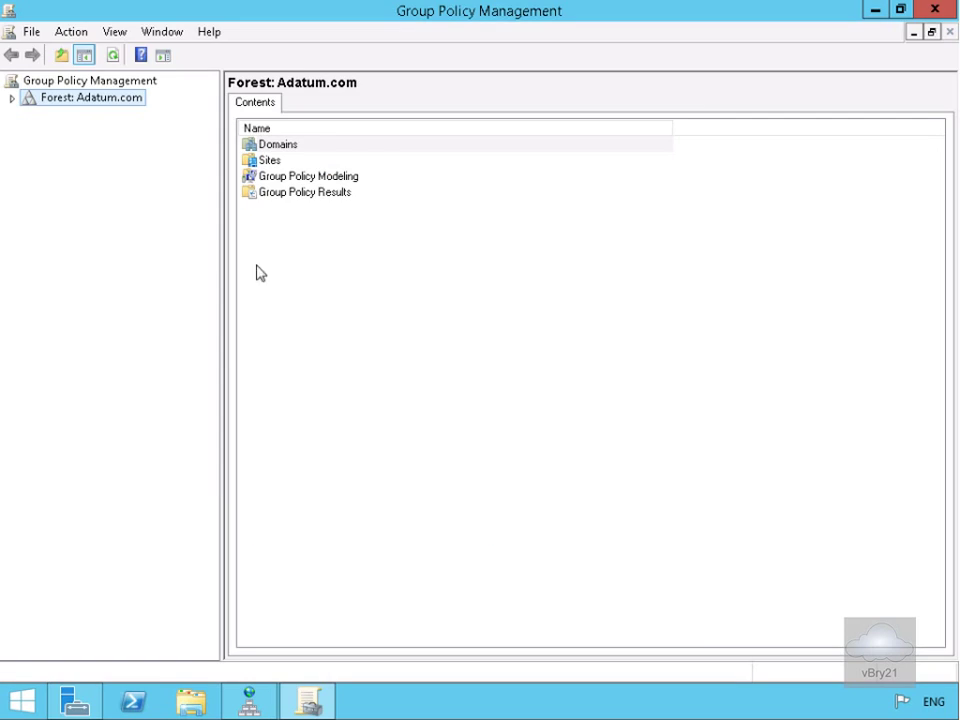
# Expand Forest: Adatum.com to the domain and open Default Domain Policy for editing
pyautogui.click(16, 95)
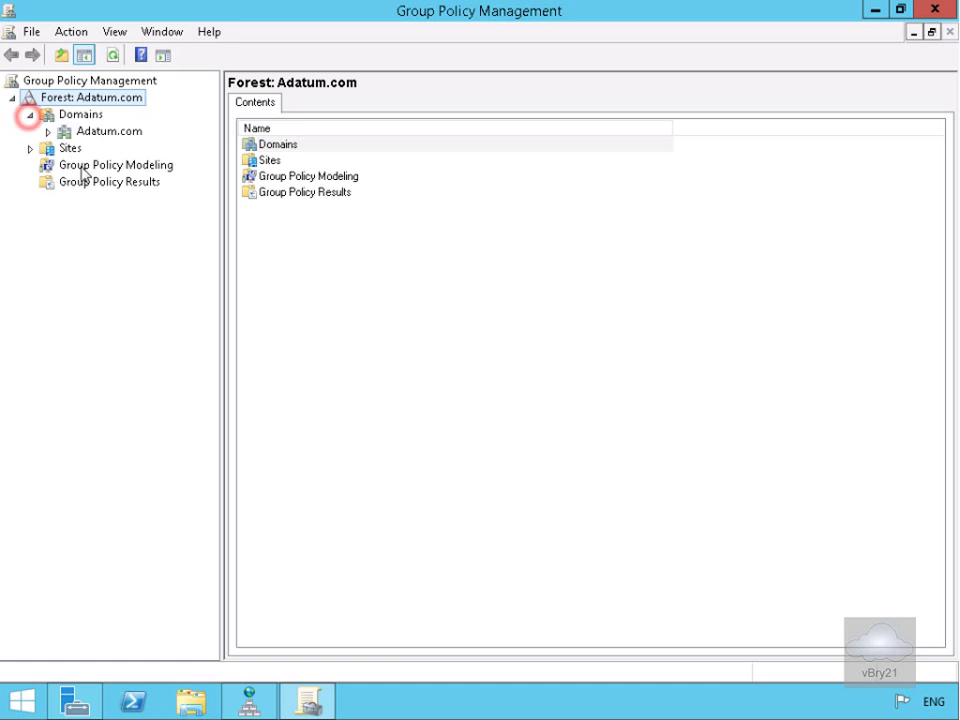
pyautogui.click(48, 131)
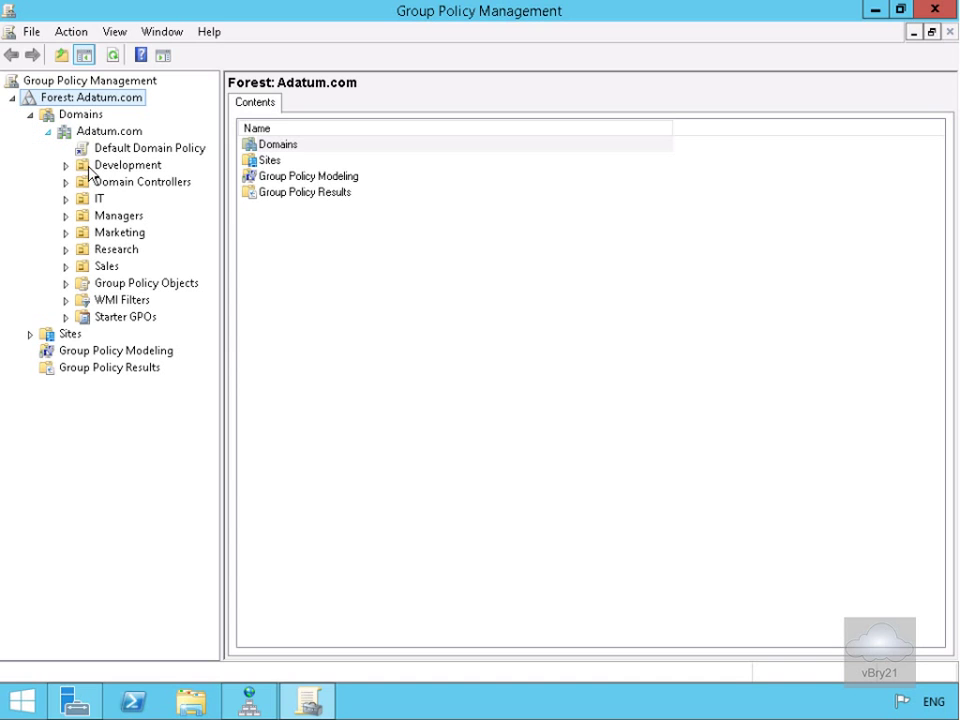
pyautogui.rightClick(151, 148)
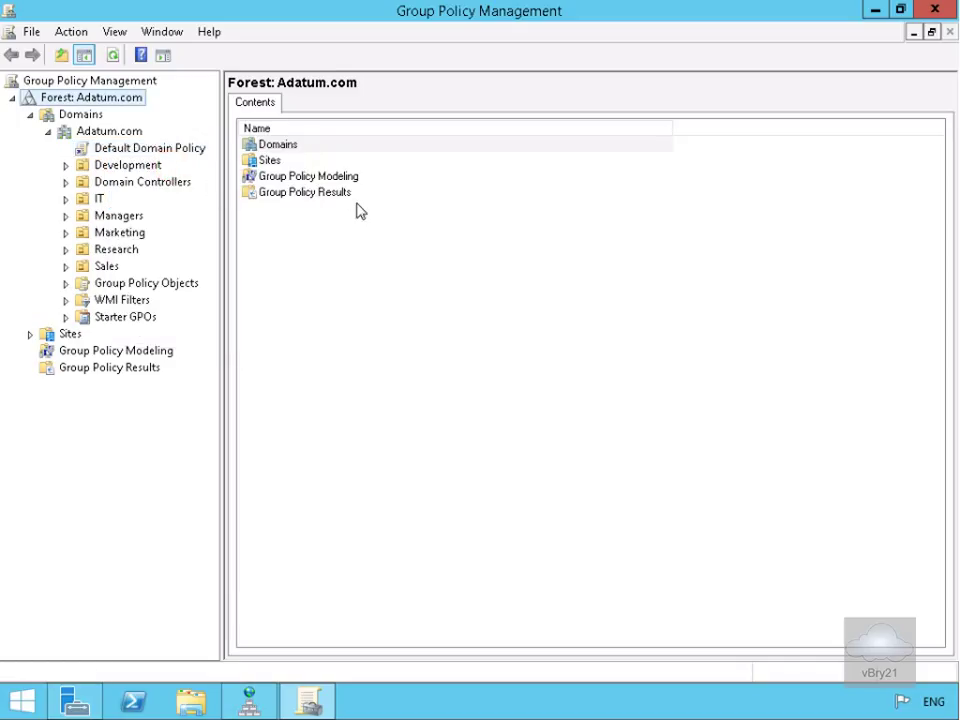
pyautogui.moveTo(357, 209)
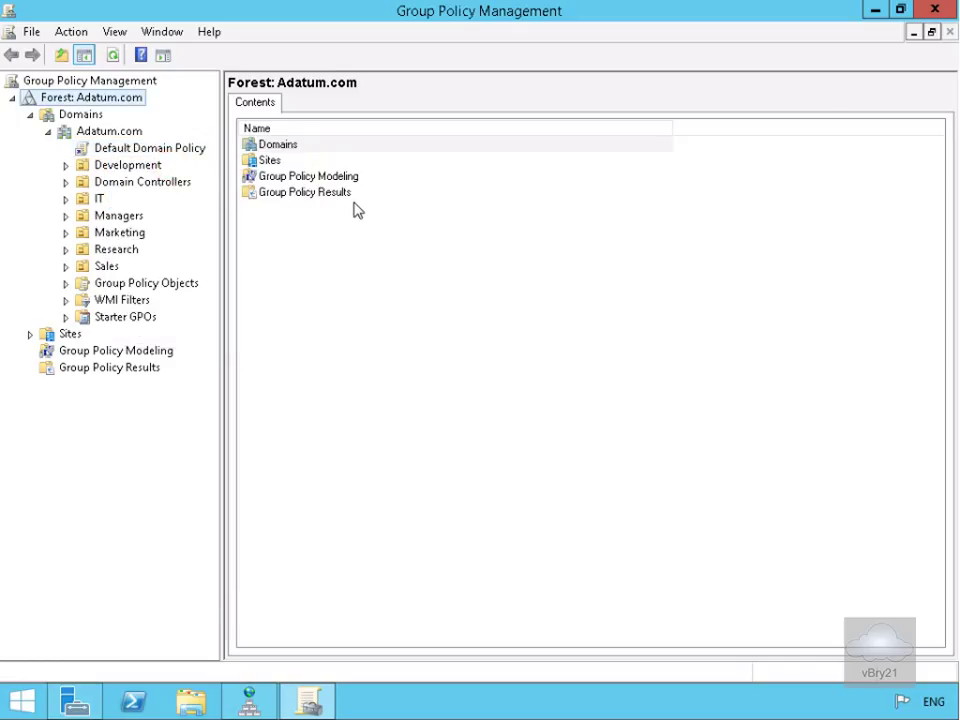
pyautogui.doubleClick(152, 147)
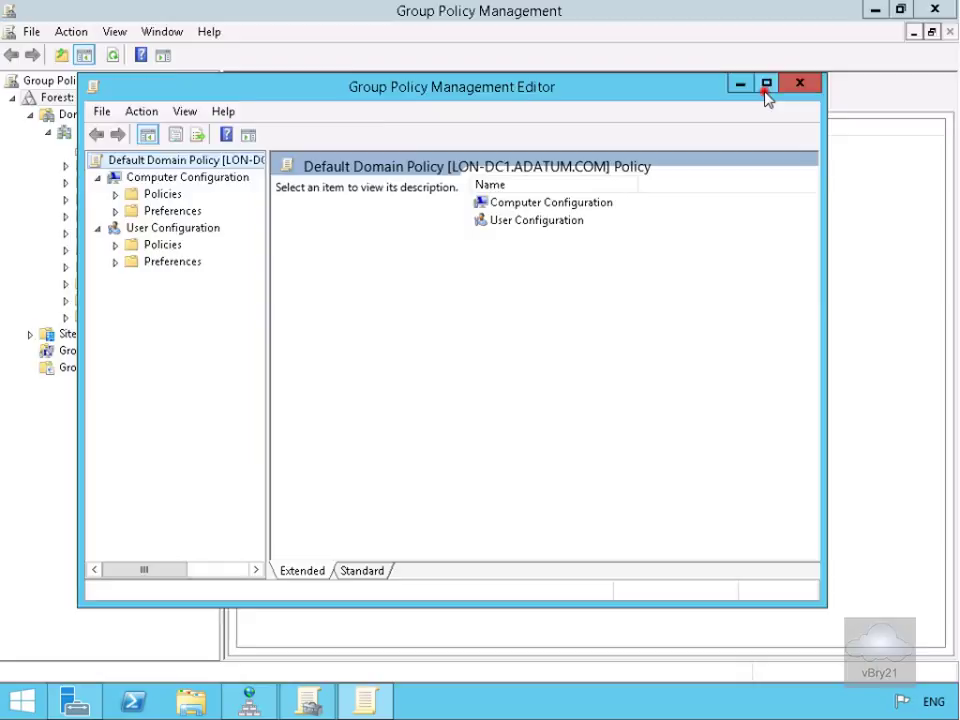
# Maximize the editor and navigate Computer Configuration > Policies > Windows Settings > Name Resolution Policy
pyautogui.click(749, 81)
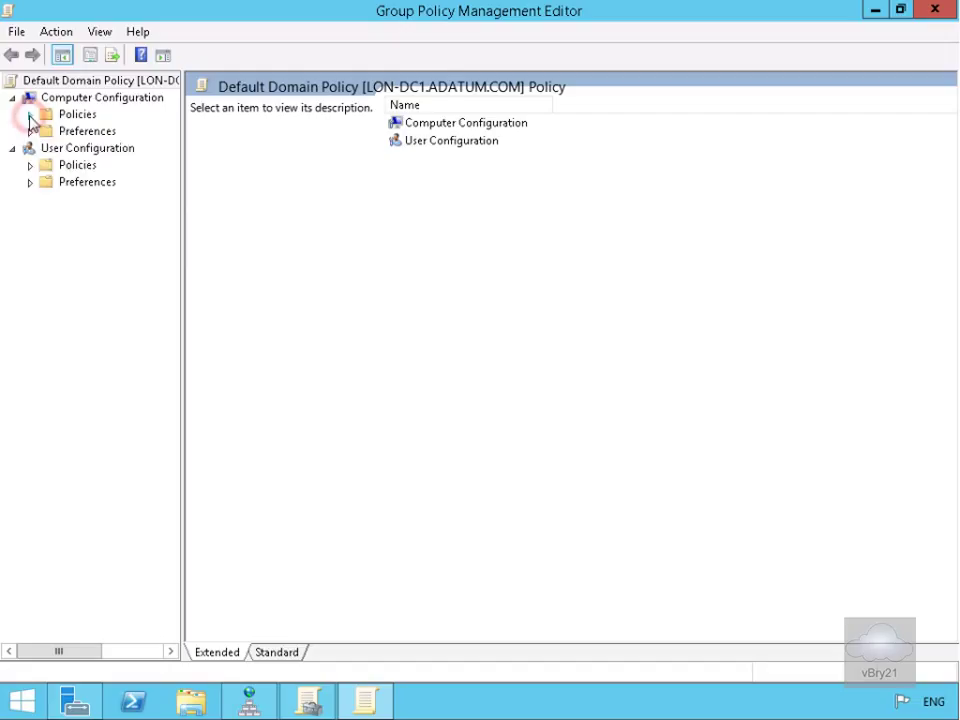
pyautogui.click(30, 98)
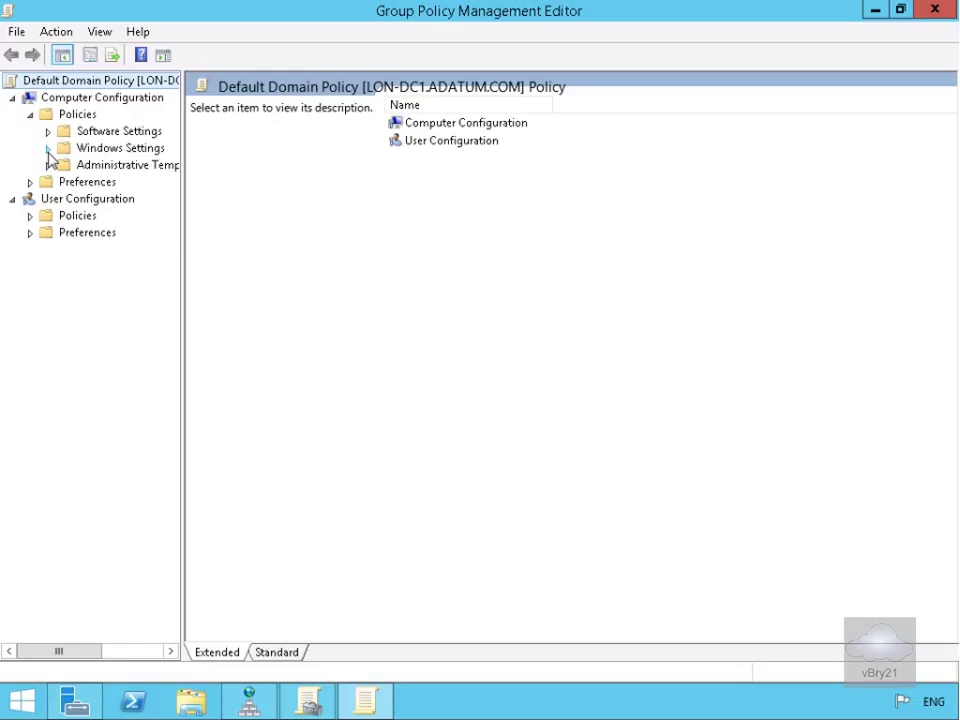
pyautogui.click(49, 131)
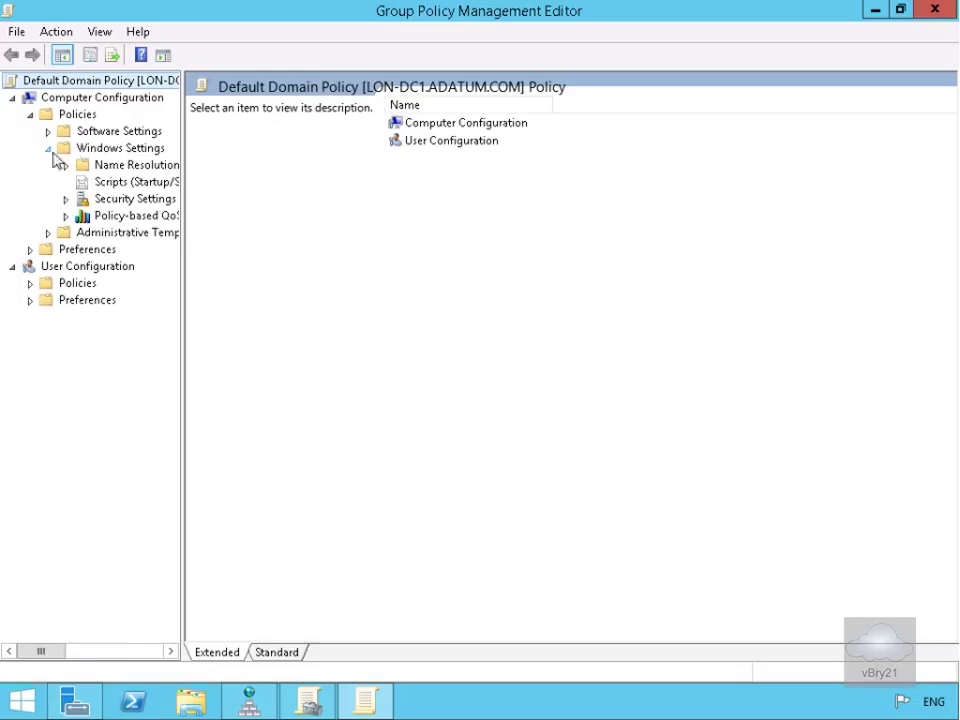
pyautogui.click(130, 164)
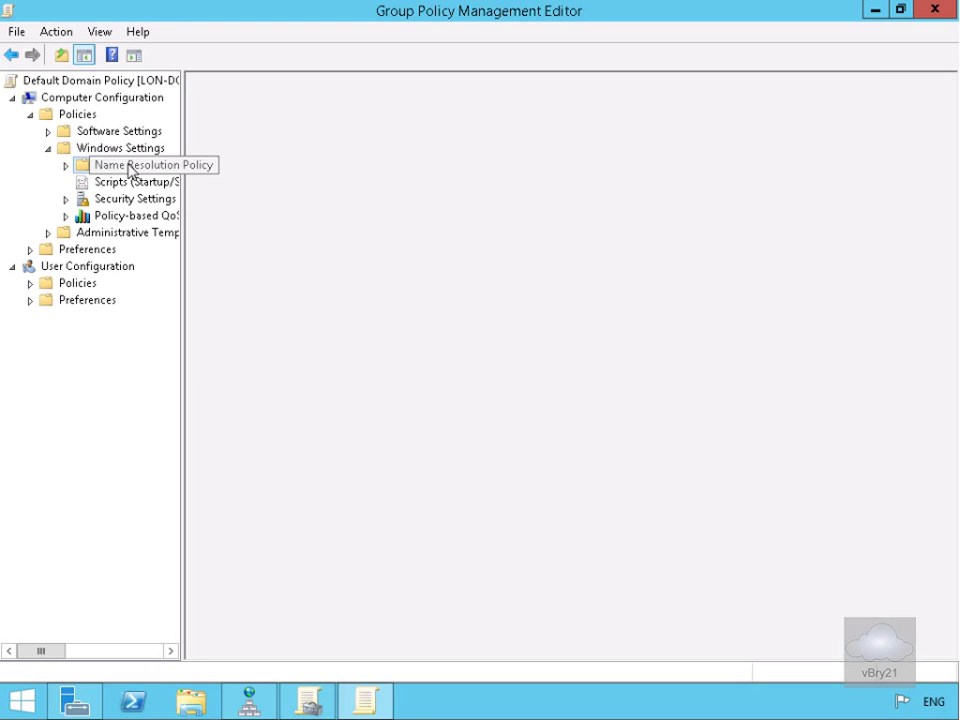
pyautogui.click(135, 164)
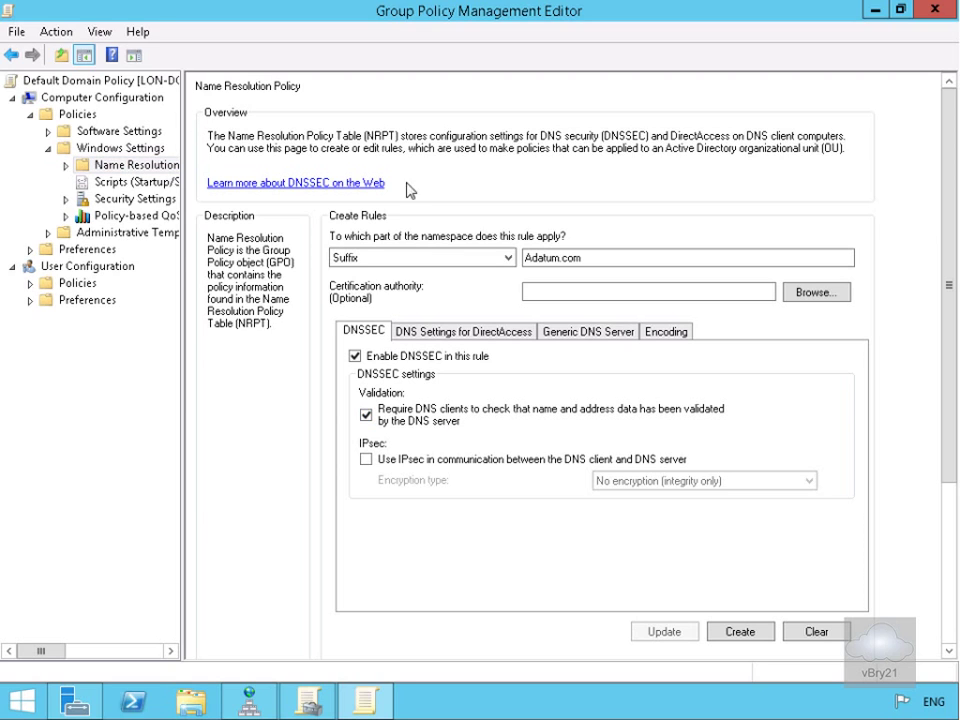
pyautogui.moveTo(375, 400)
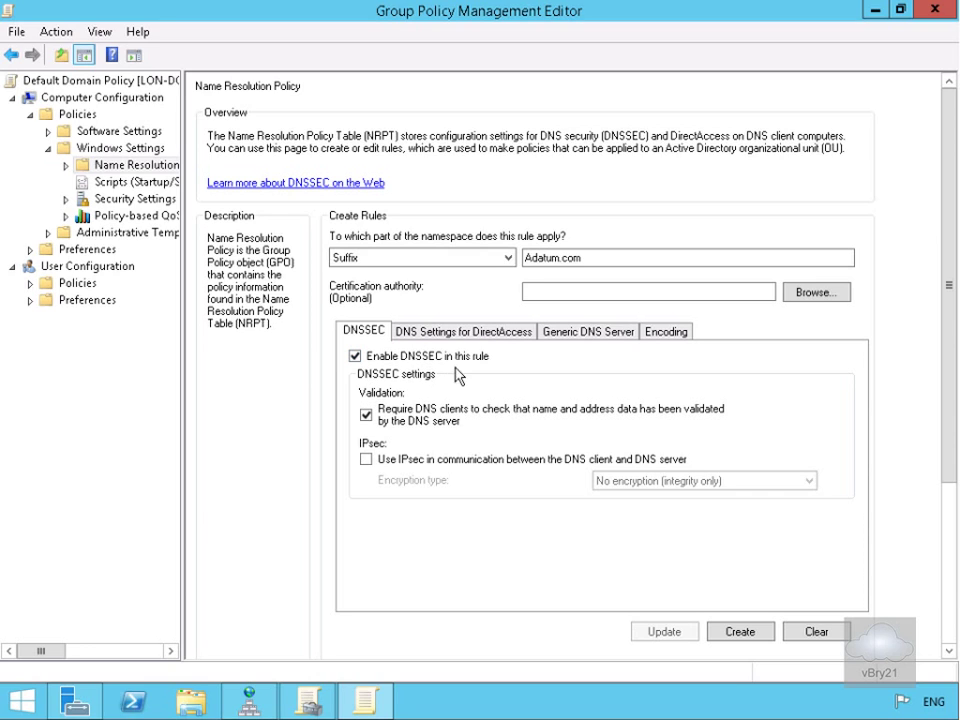
pyautogui.moveTo(452, 415)
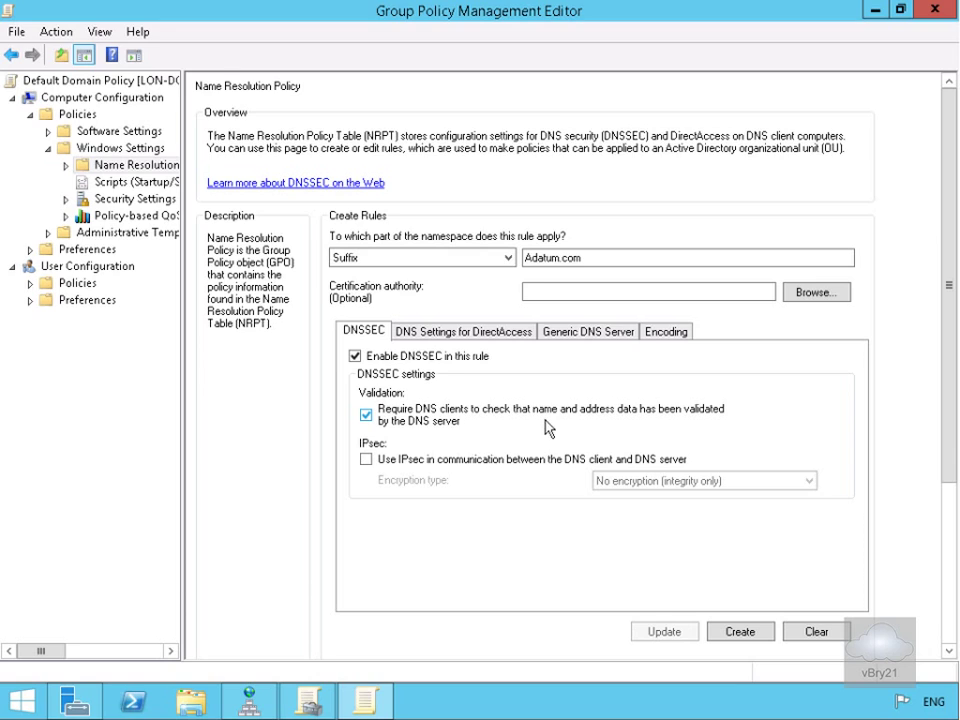
pyautogui.moveTo(491, 432)
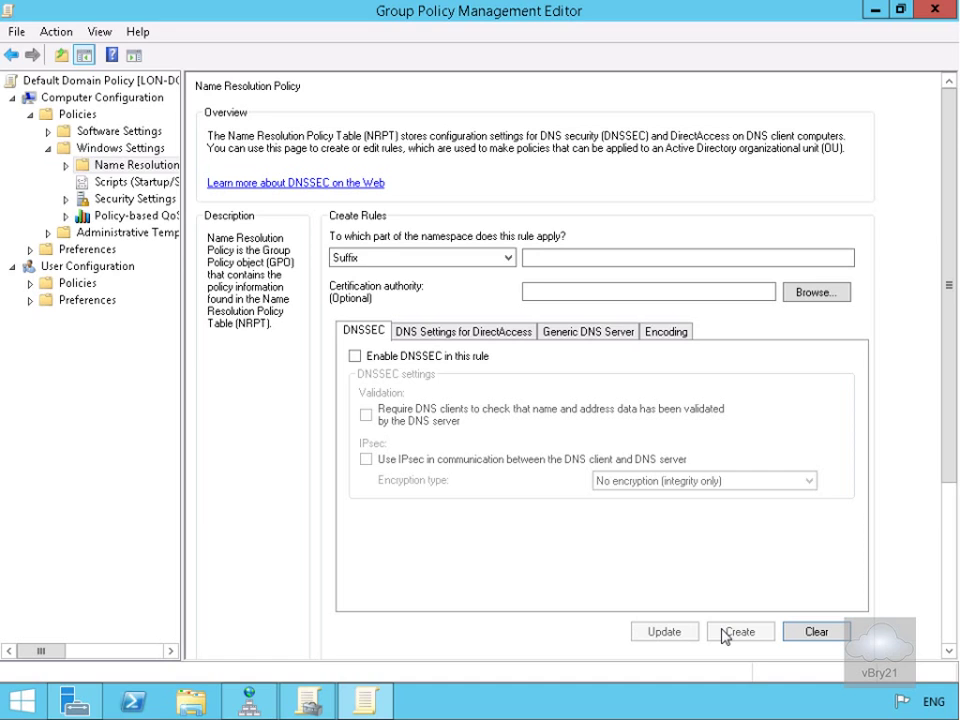
# Create the NRPT rule for .adatum.com with DNSSEC enabled and validation required
pyautogui.click(745, 632)
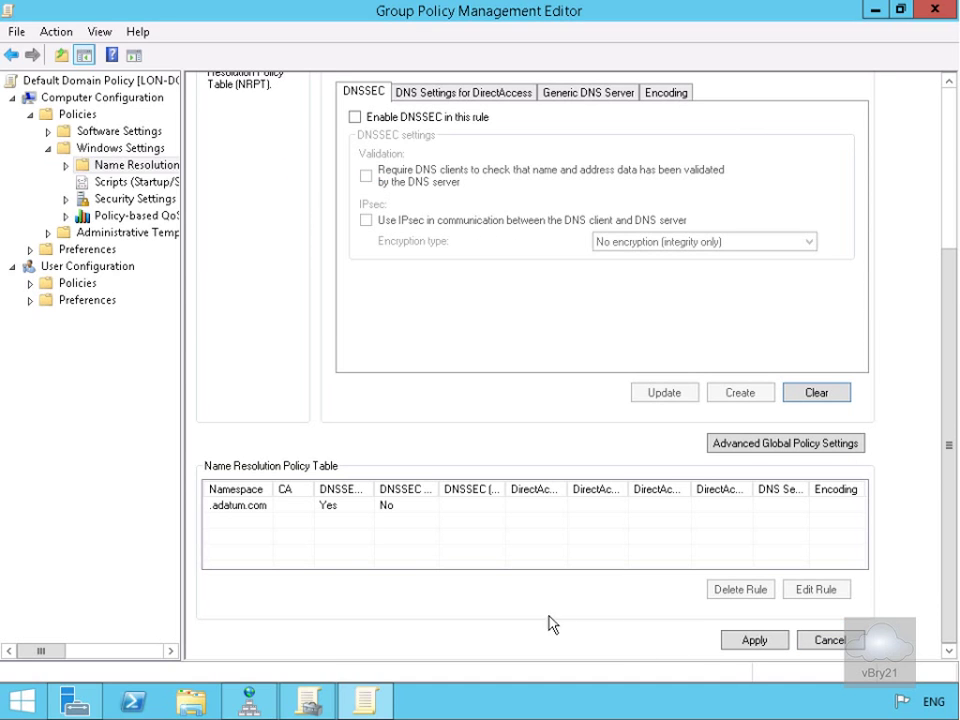
pyautogui.moveTo(400, 518)
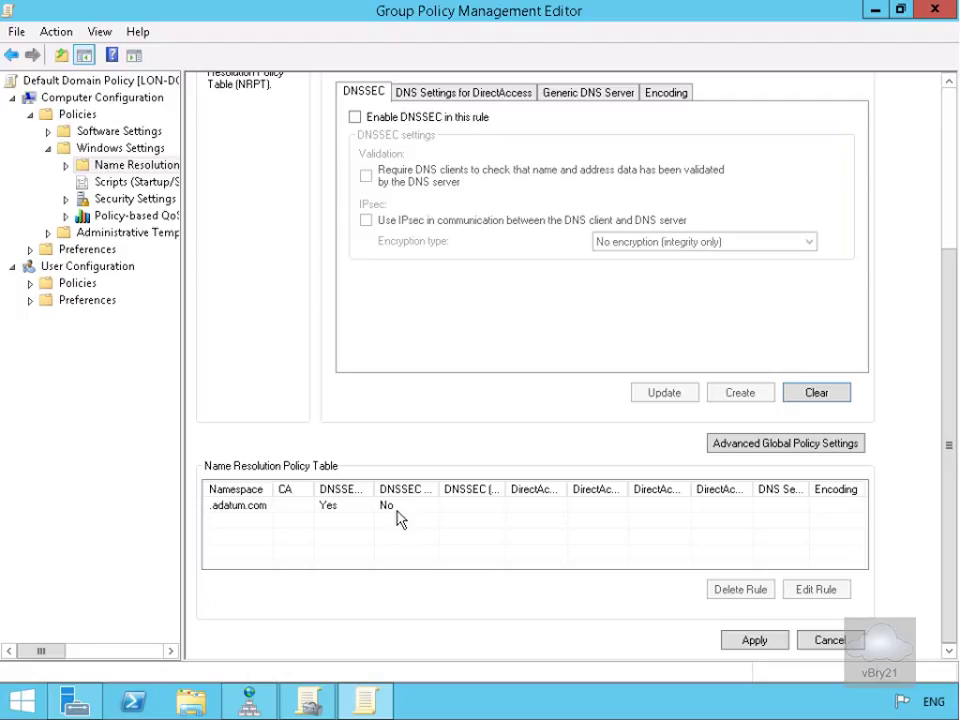